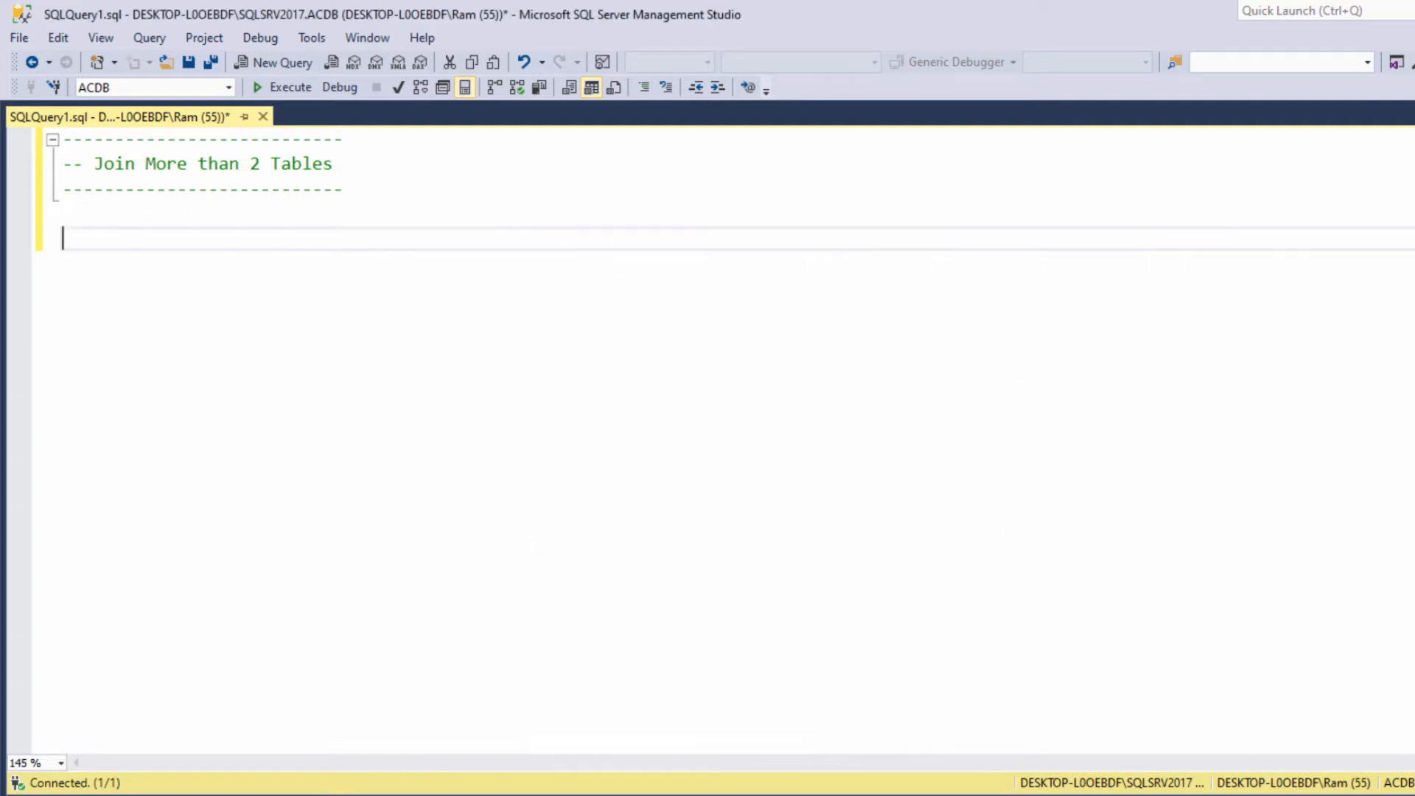
Write SELECT ... FROM customers cust JOIN packages pack ON cust.pack_id = pack.pack_id.
type("SELECT")
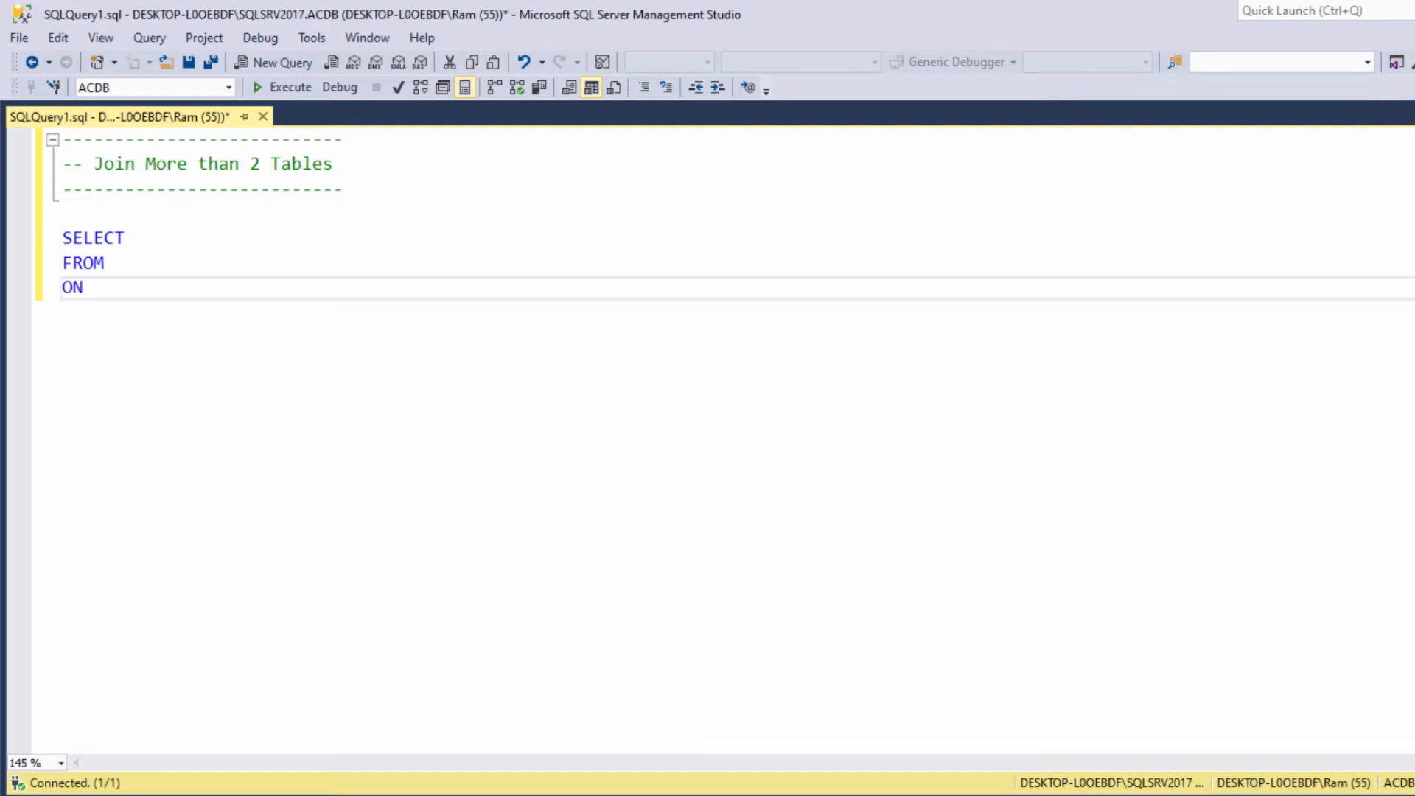
type("custo")
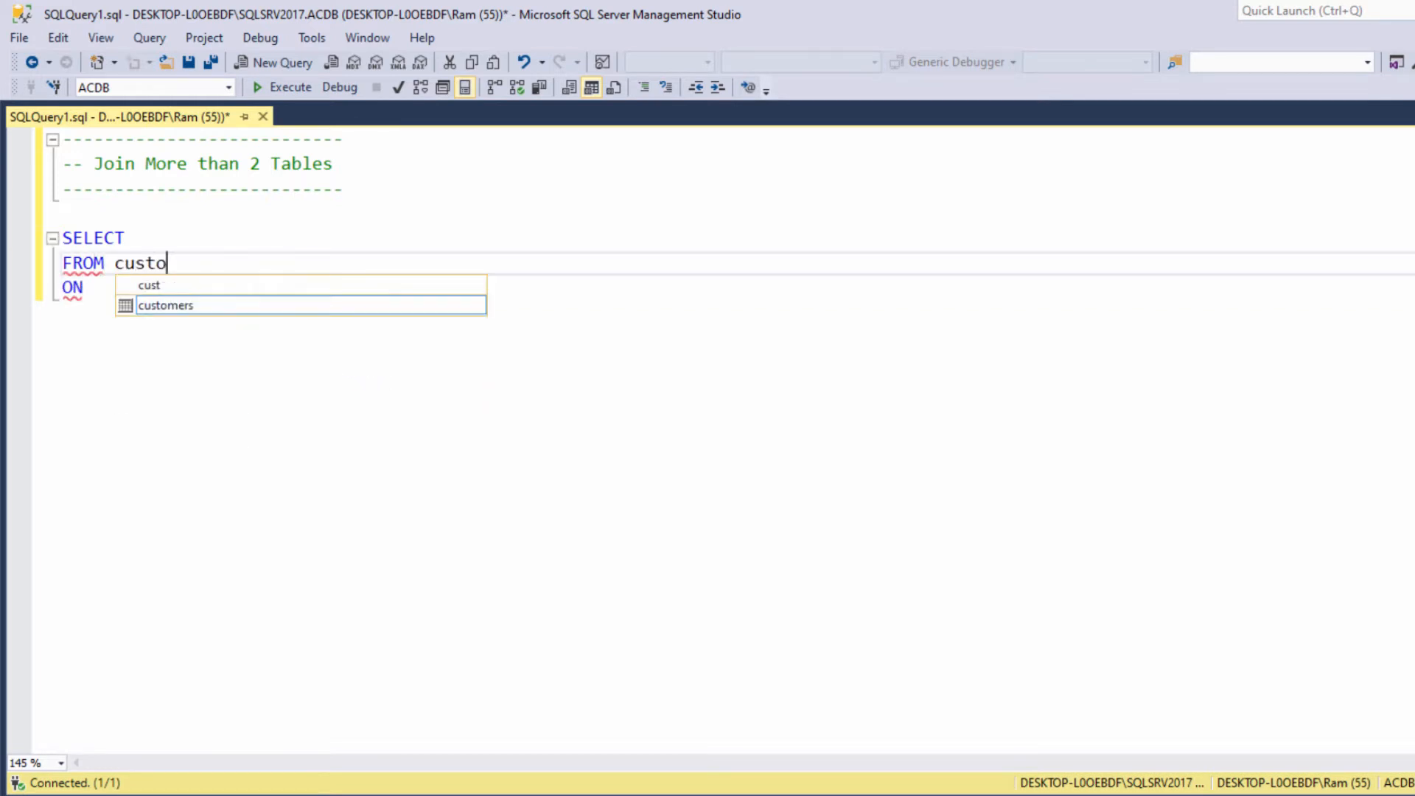
key("Tab")
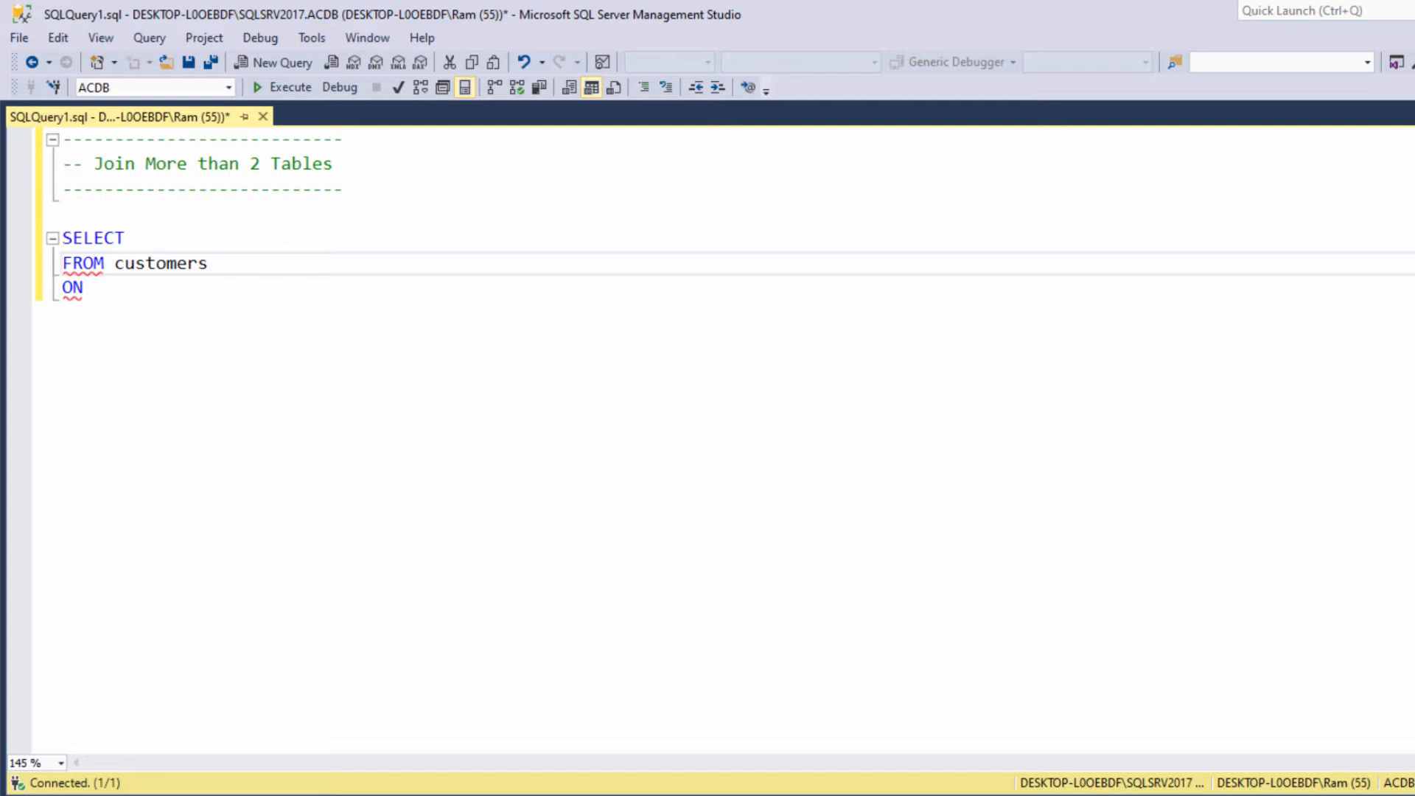
type("cust JOIN")
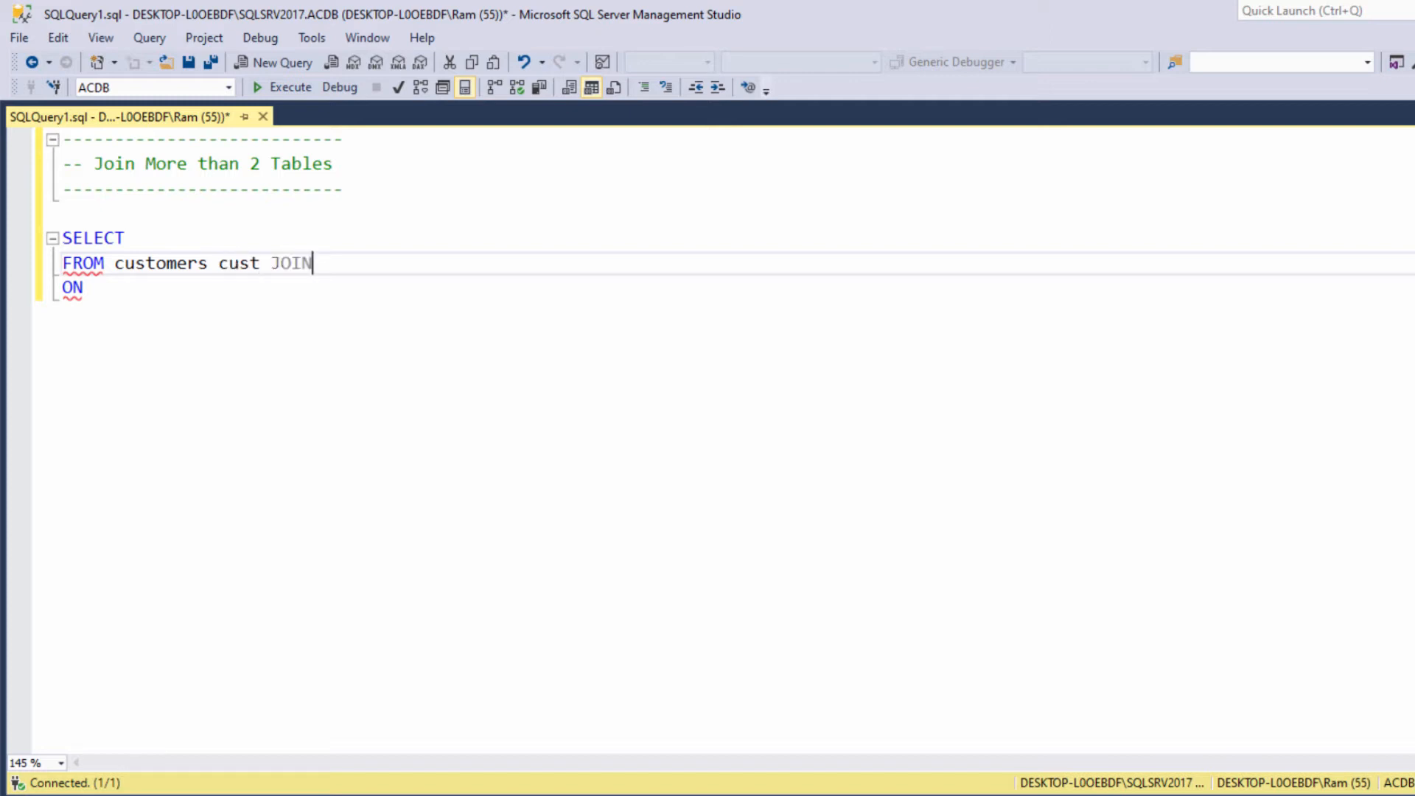
type("packages pack")
left_click(731, 288)
type("   cus")
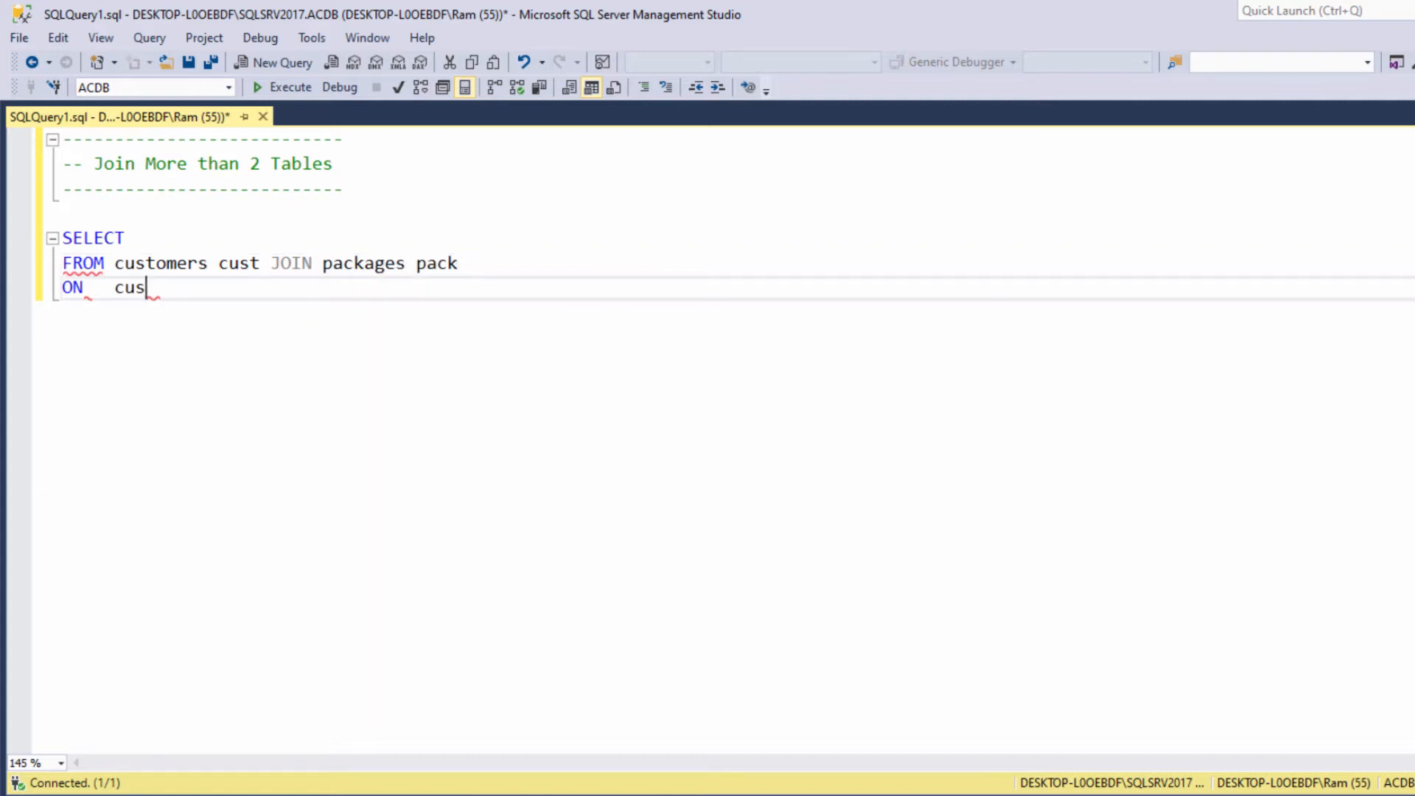
type("t.pack_id =")
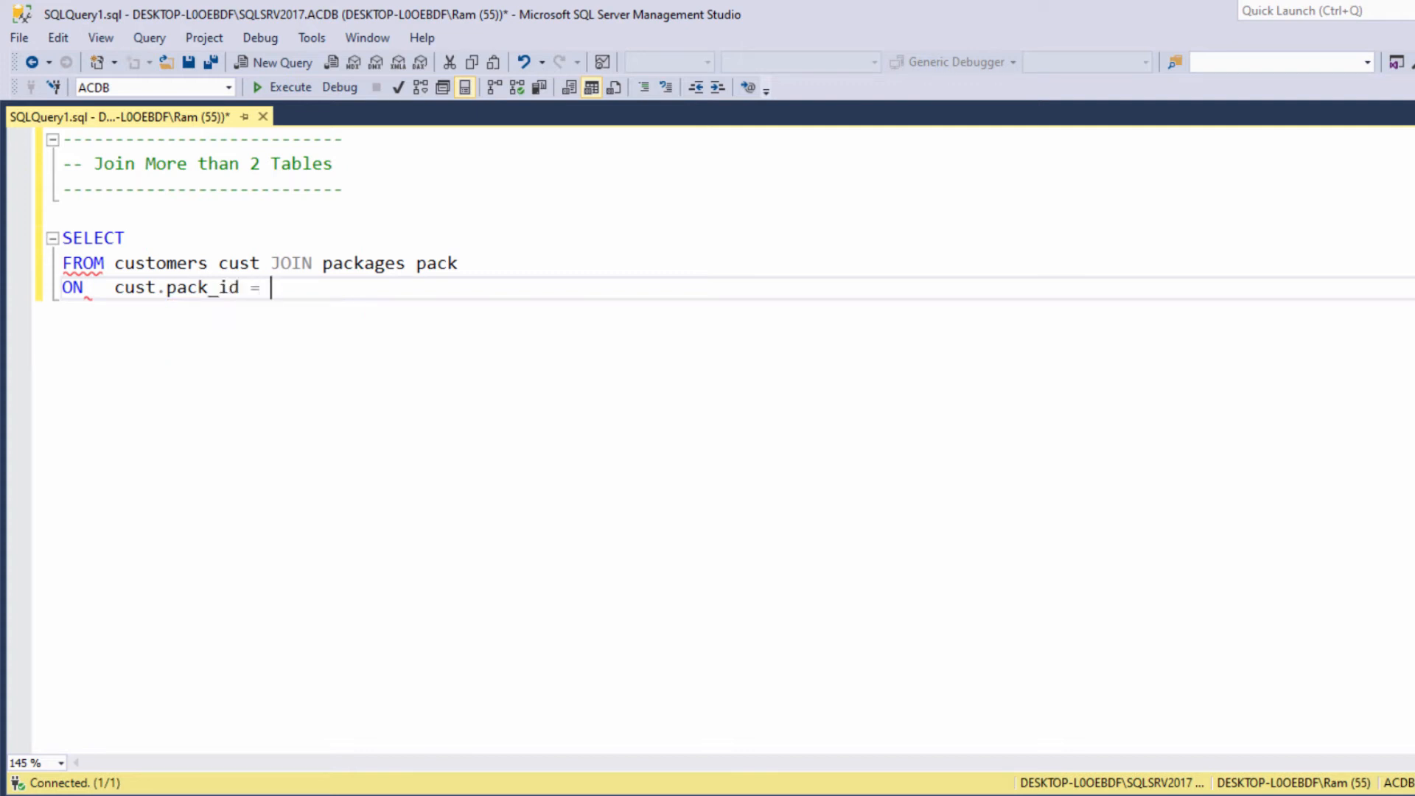
type("pack.pack_id")
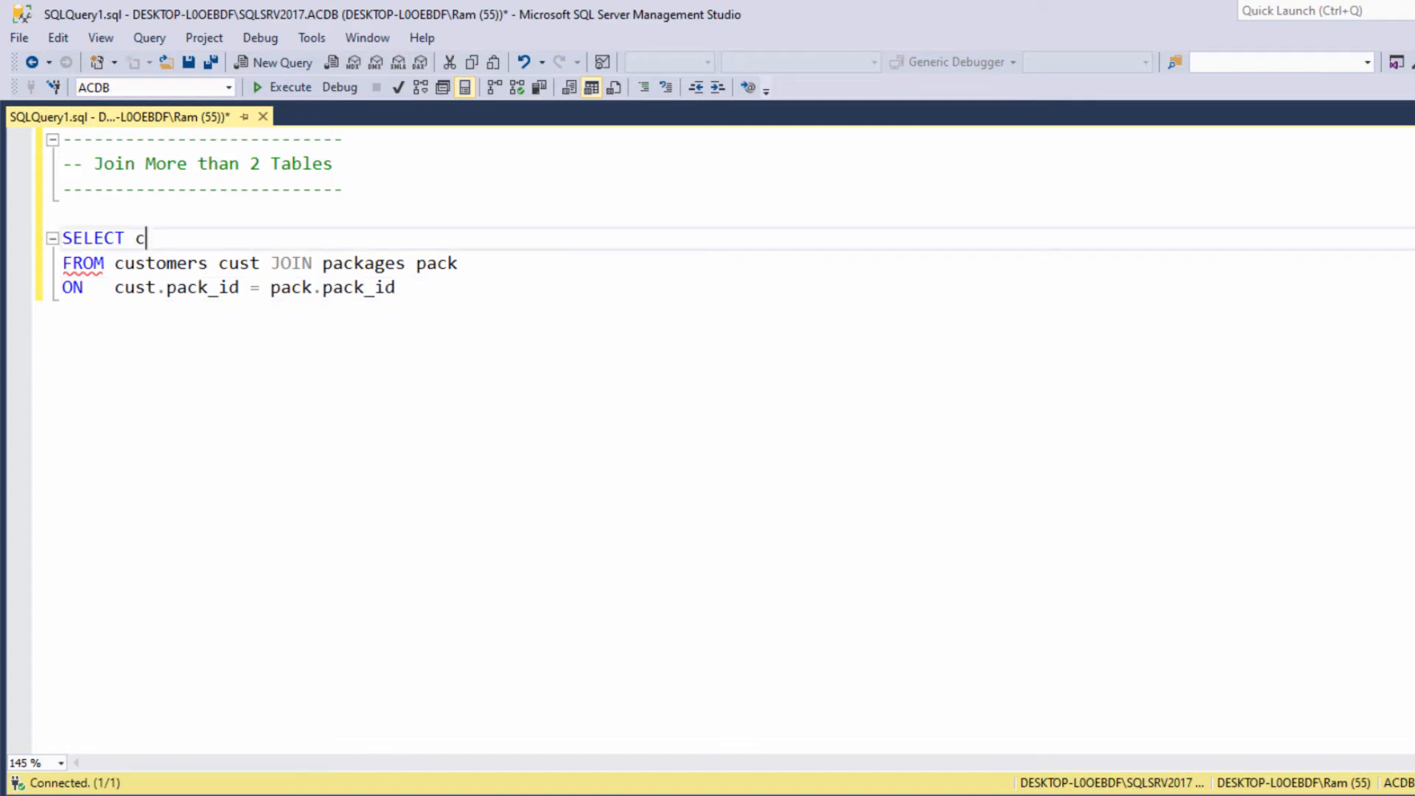
List cust.Customer_Id, cust.First_Name, cust.Last_Name and pack.speed in the SELECT clause.
type("ust.cut")
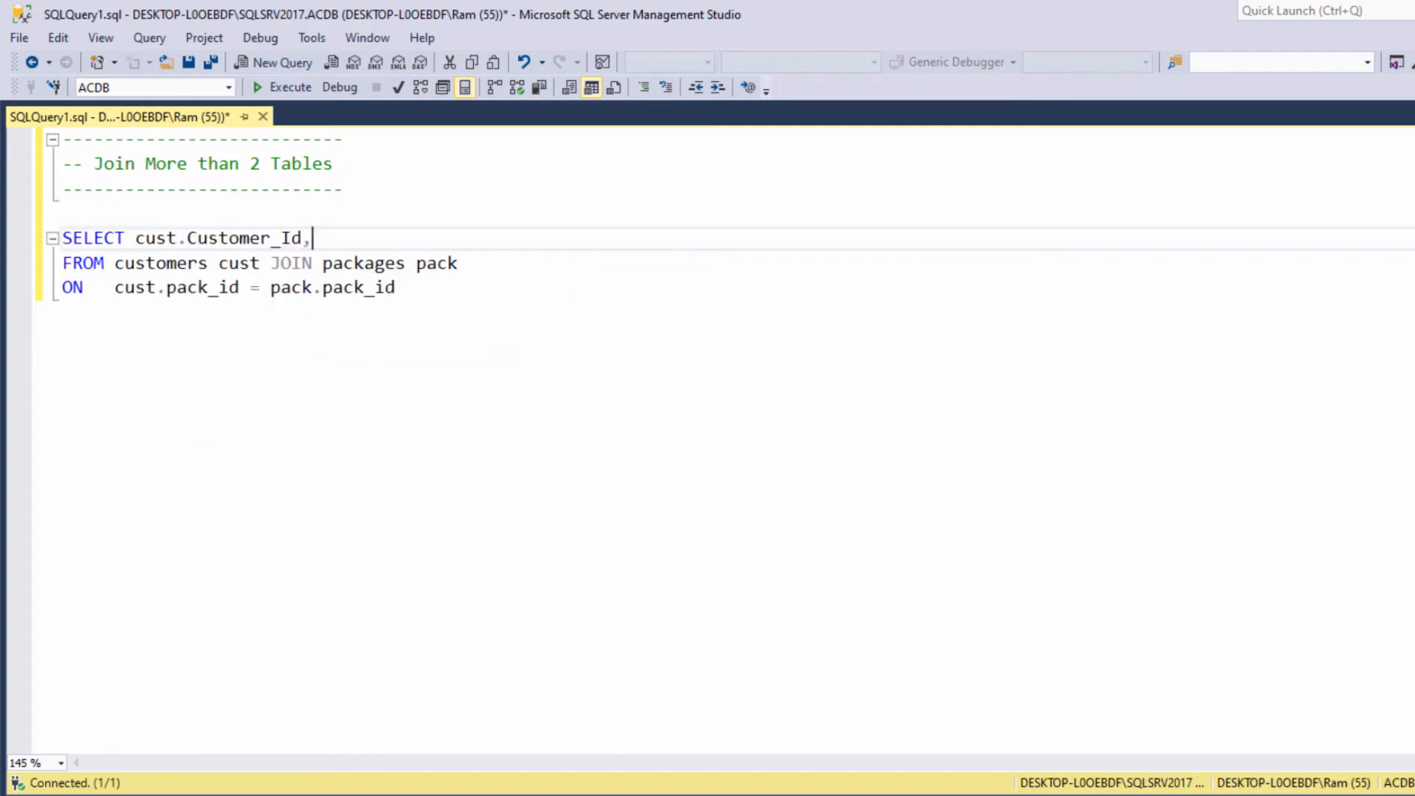
type("c")
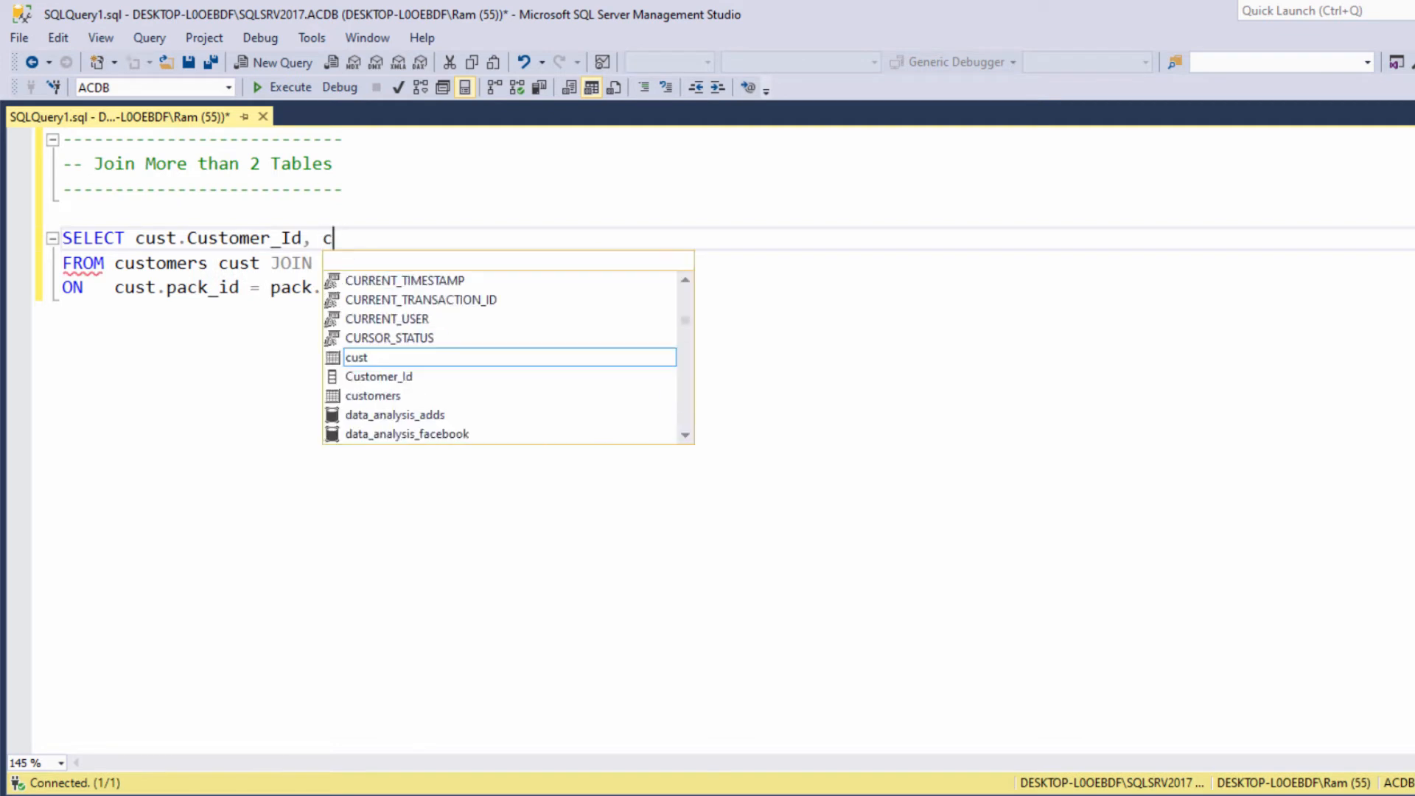
type("ust.fi")
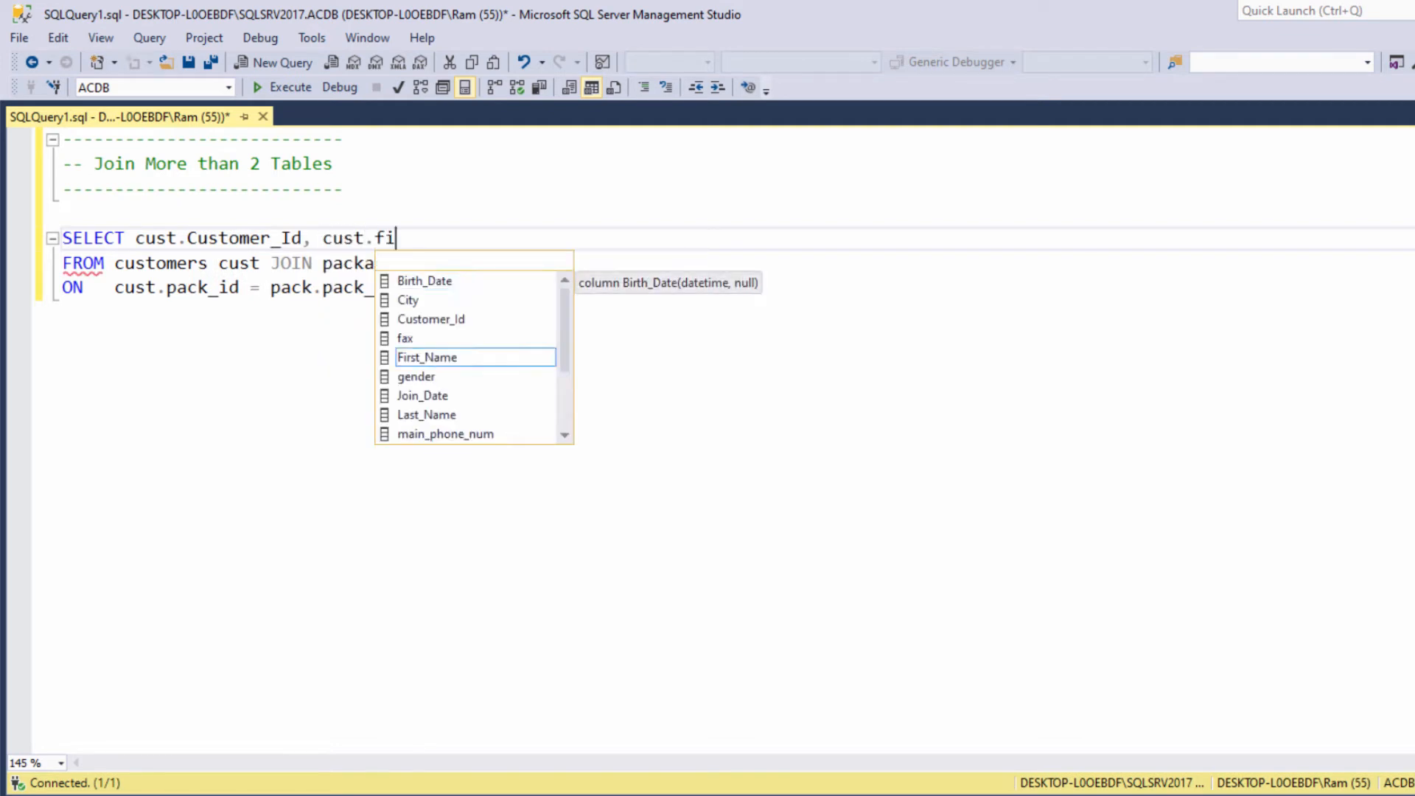
key("Tab")
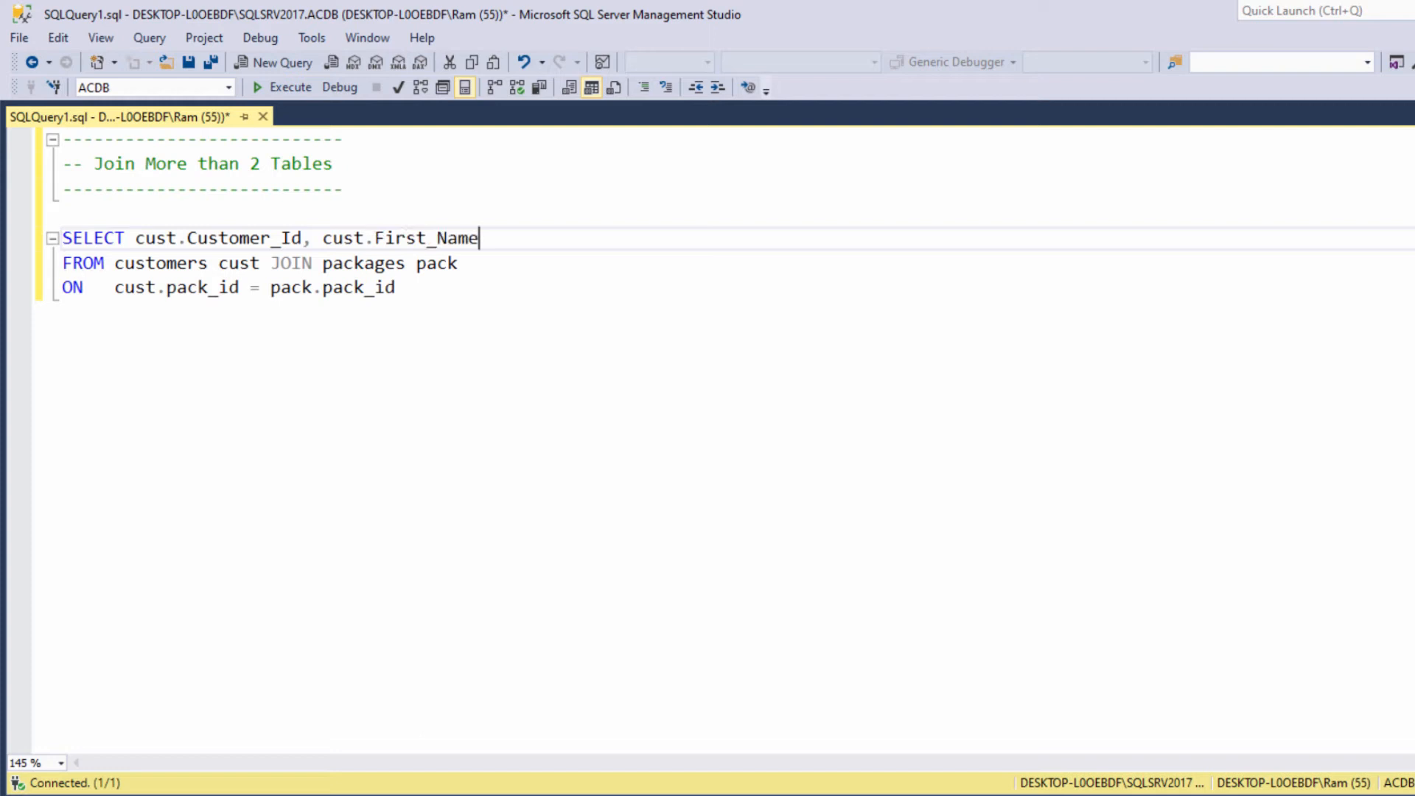
type(", cust.")
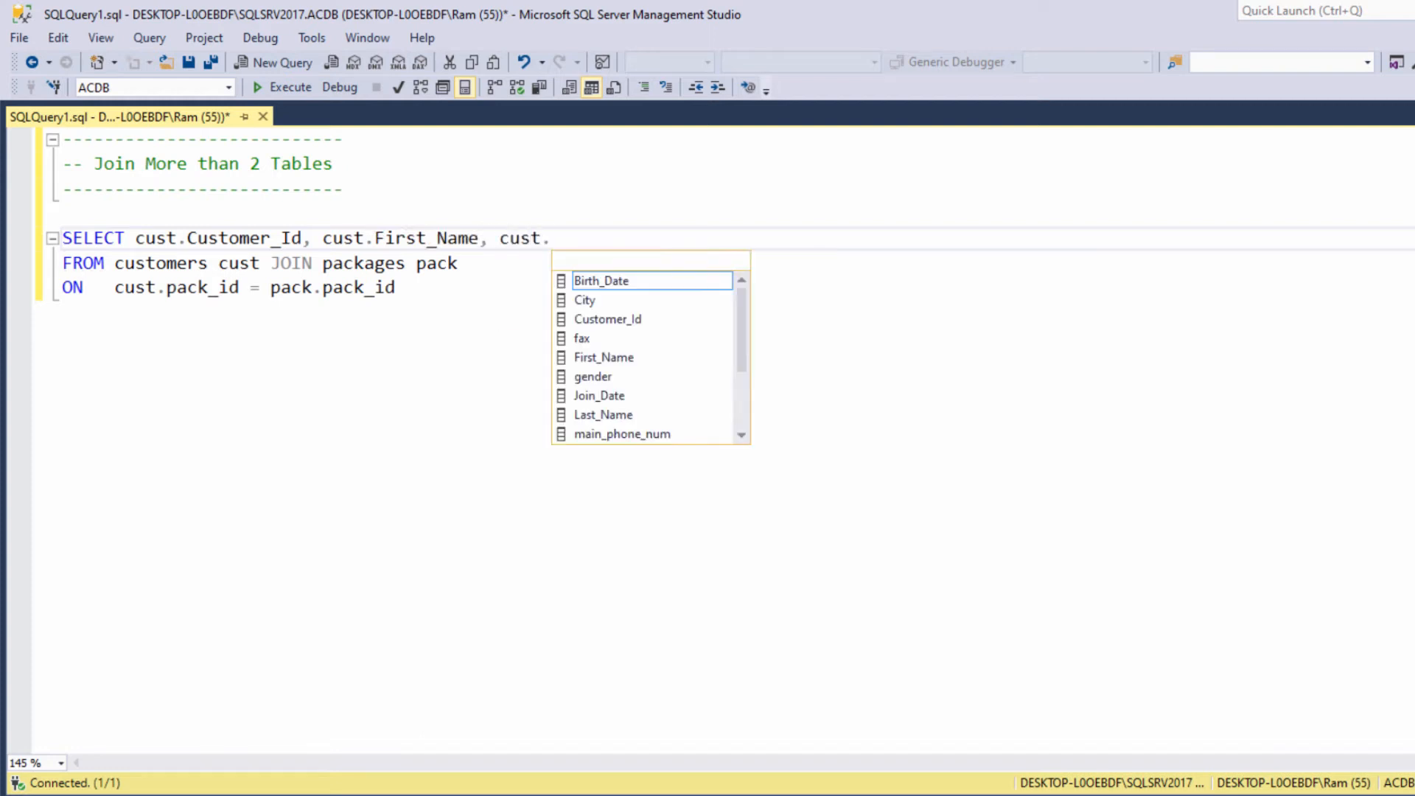
type("las")
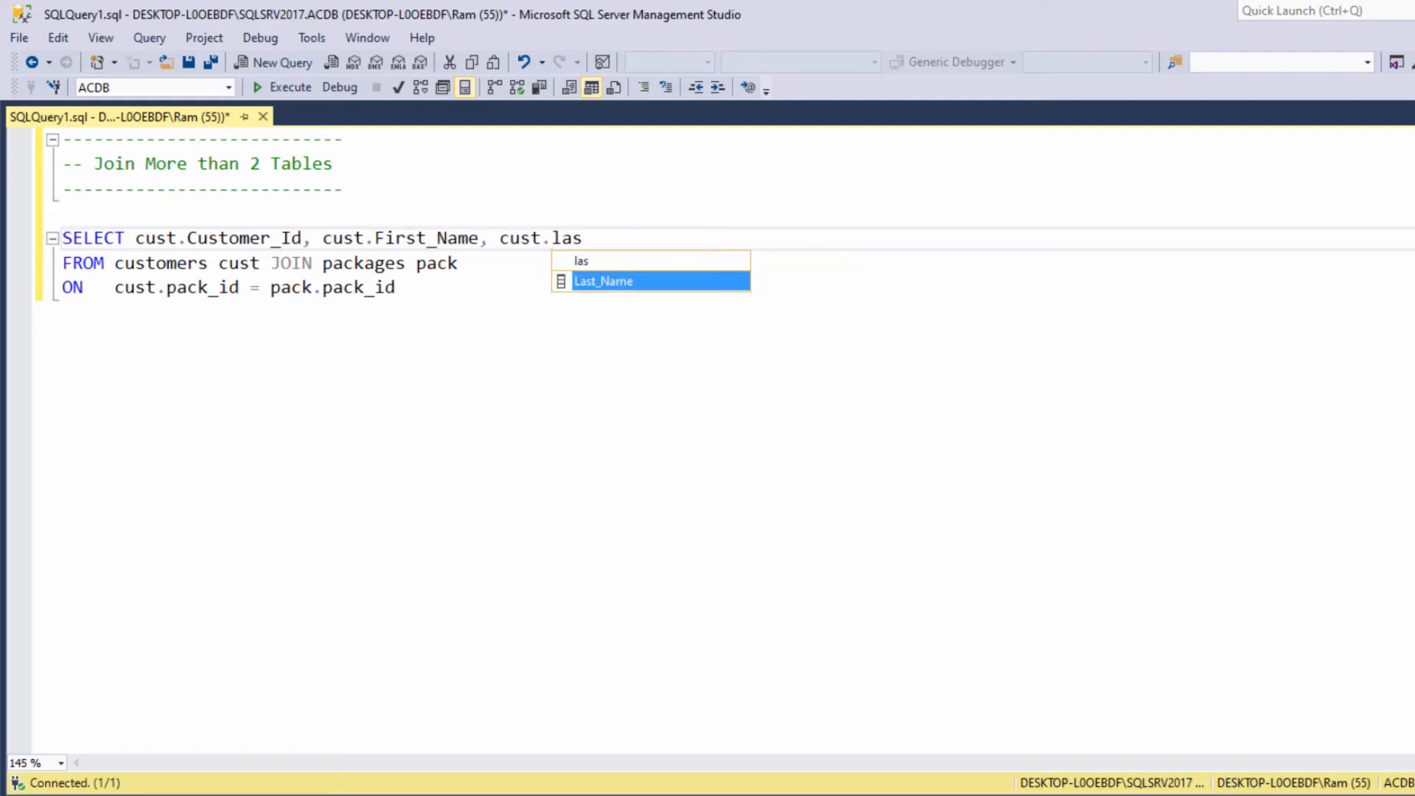
type("Last_Name, pack.")
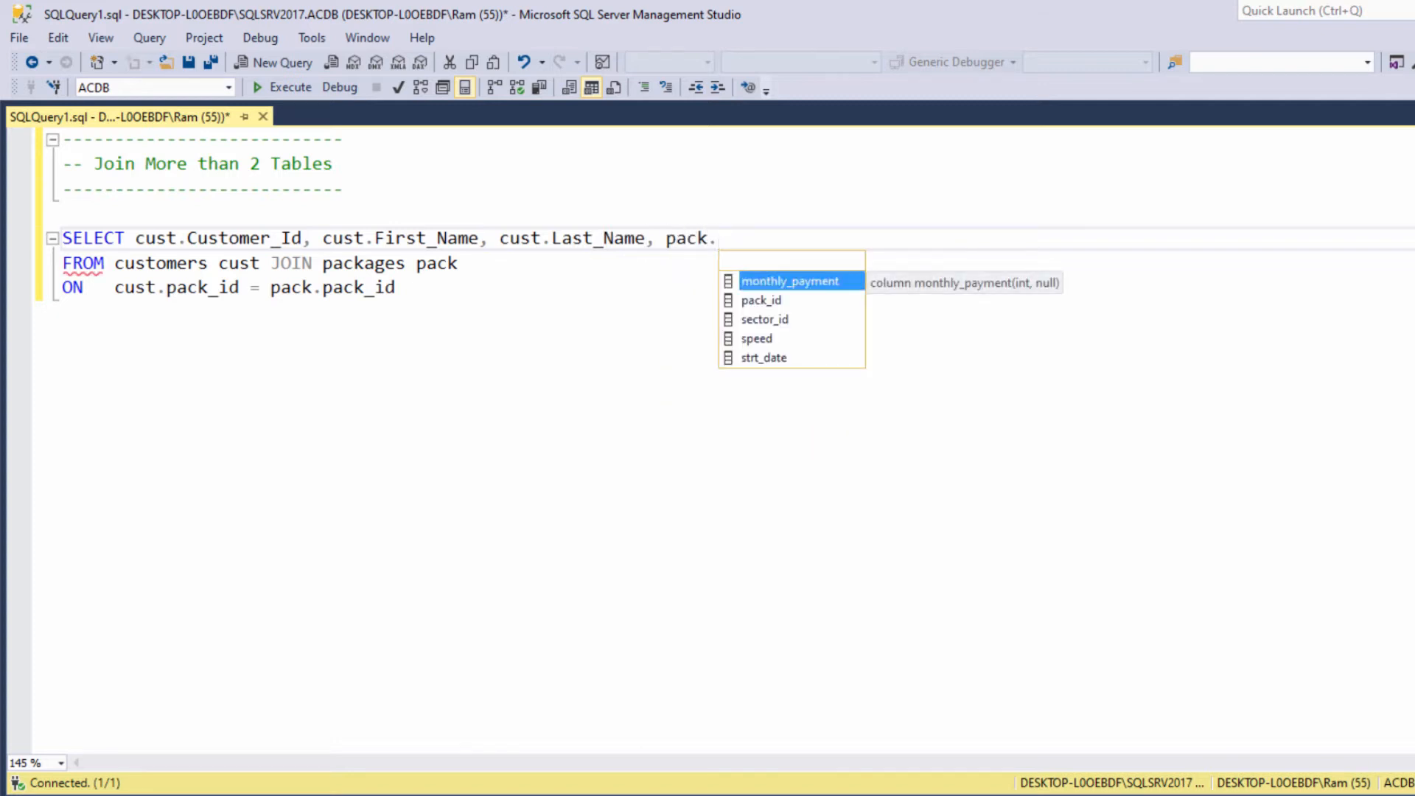
Finish pack.speed, execute the two-table join and start a new line below it.
type("speed")
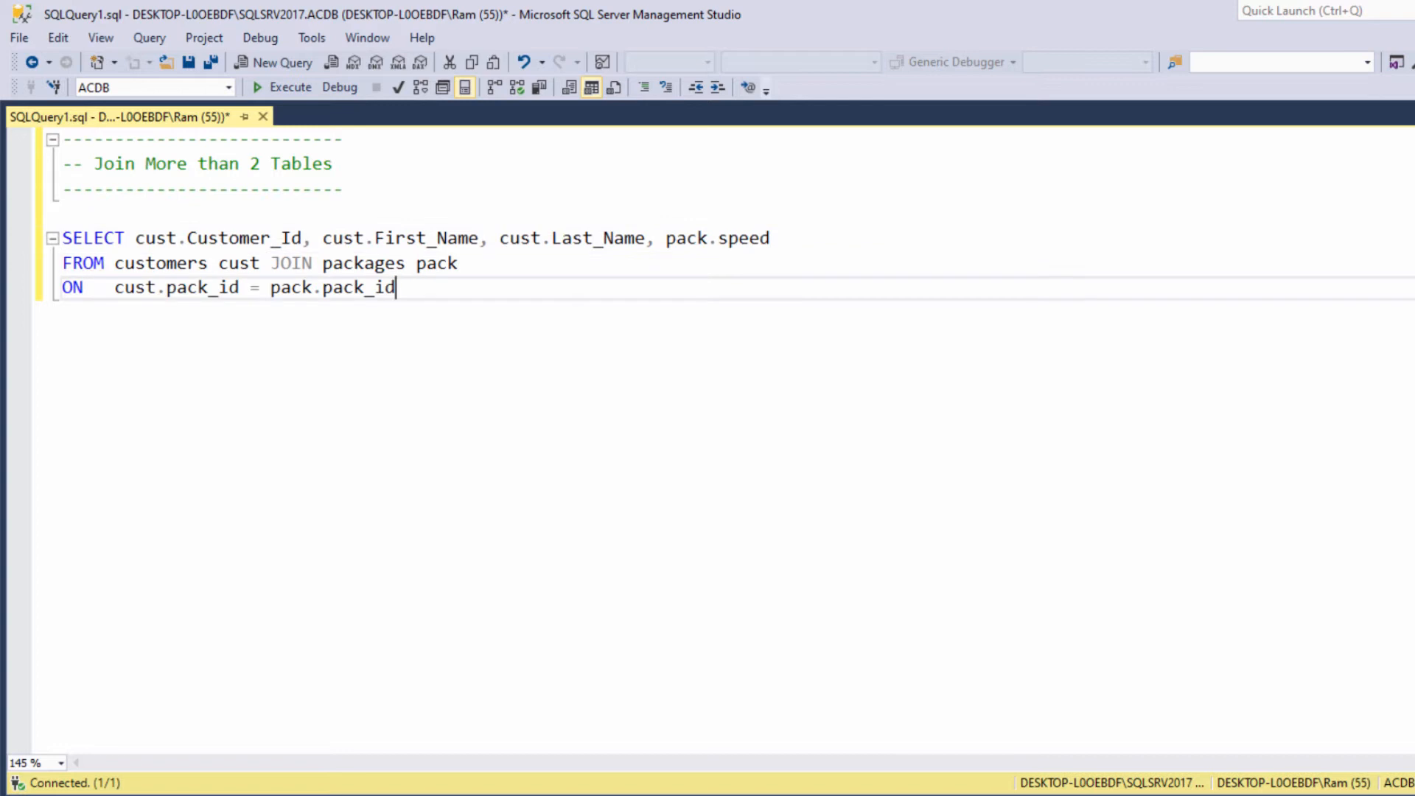
left_click_drag(62, 237, 395, 287)
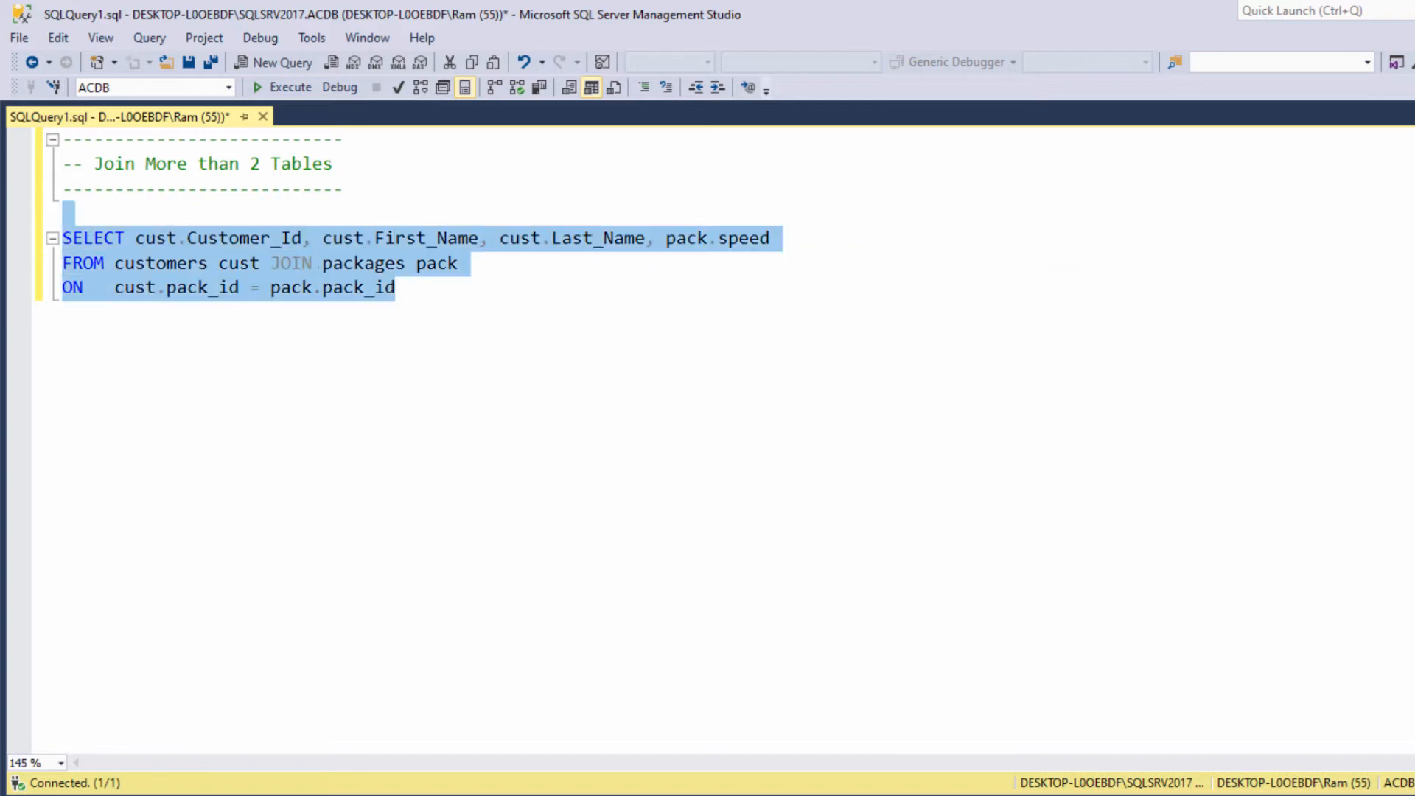
left_click(290, 87)
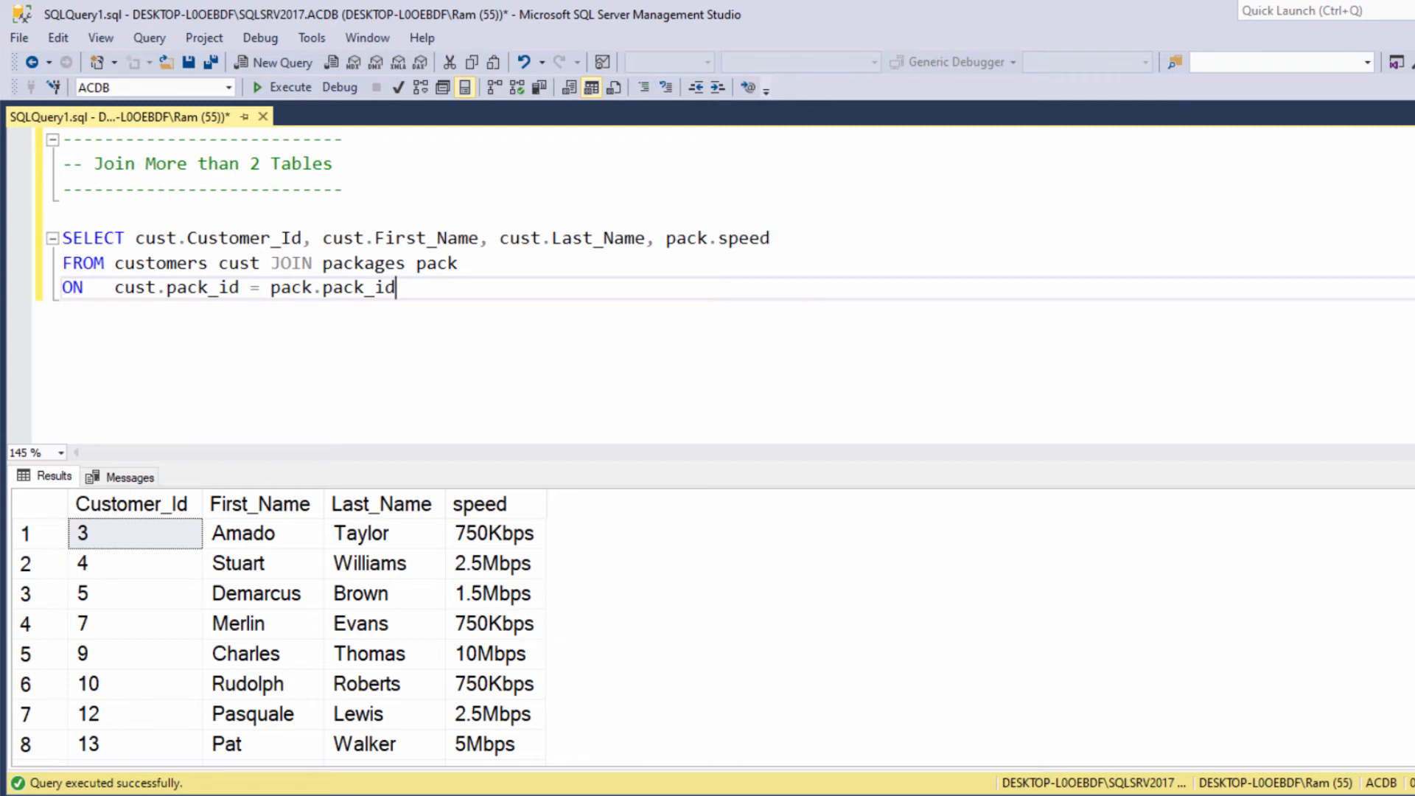
key("enter")
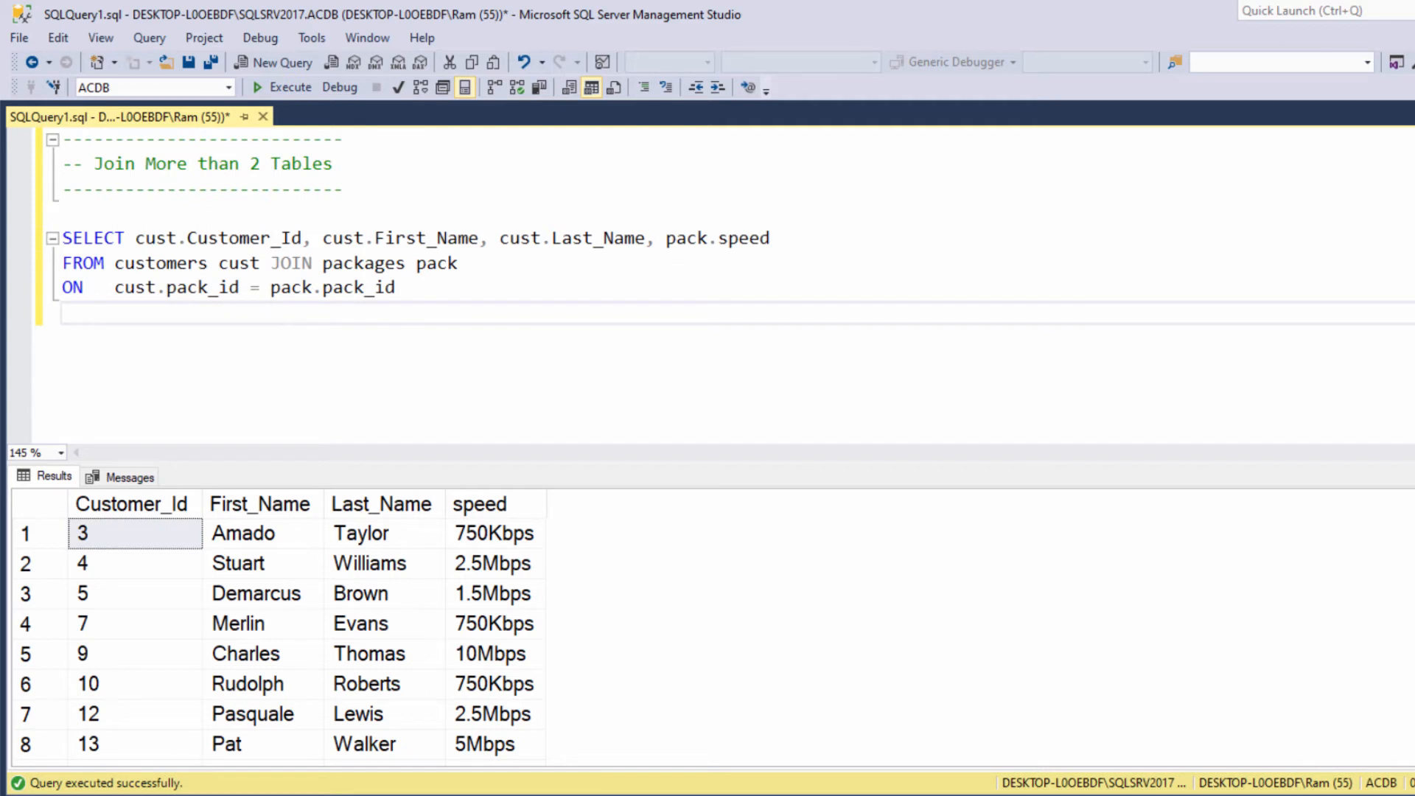
Add JOIN sectors sec ON sec.sector_id = pack.sector_id to the query.
type("JOIN")
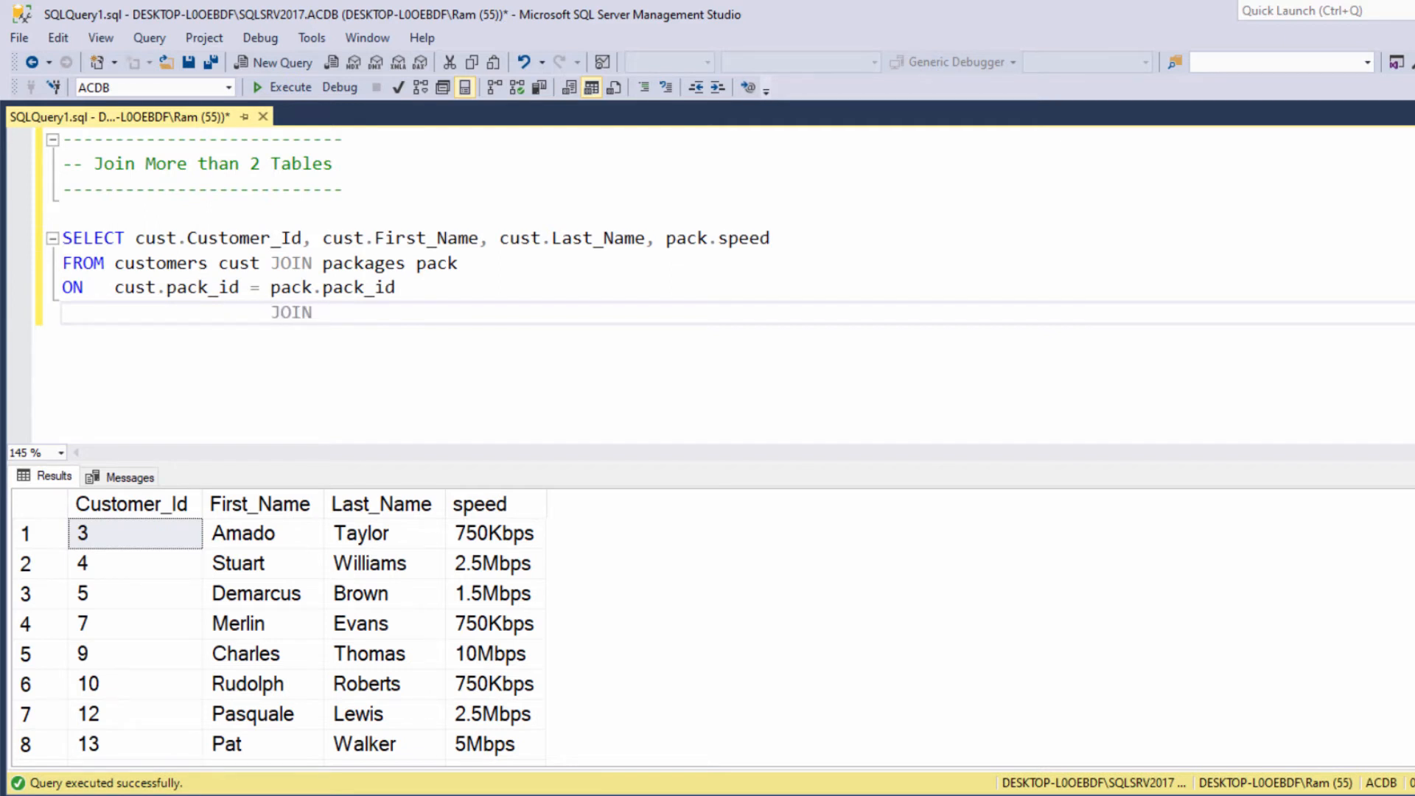
type("sectors")
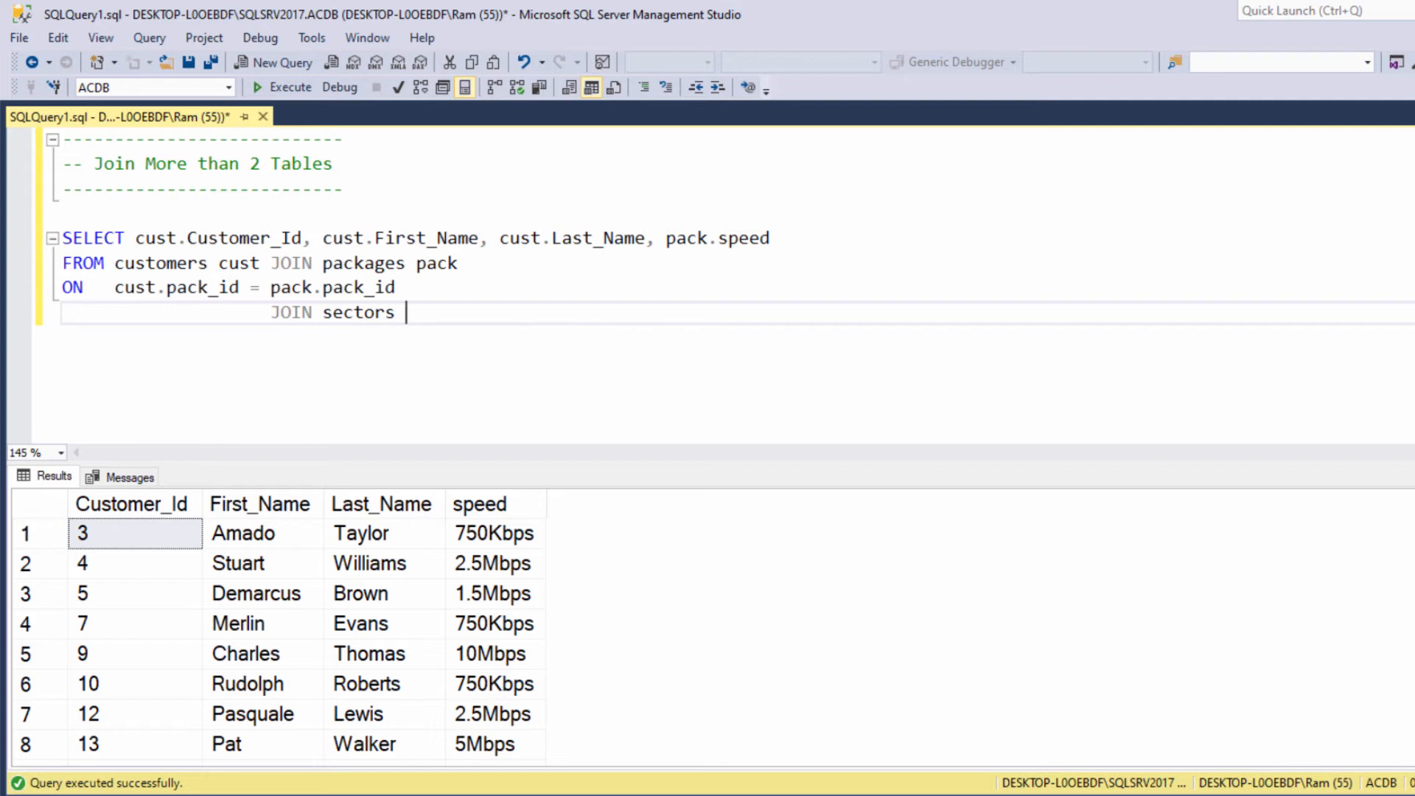
type("sec")
type("ON")
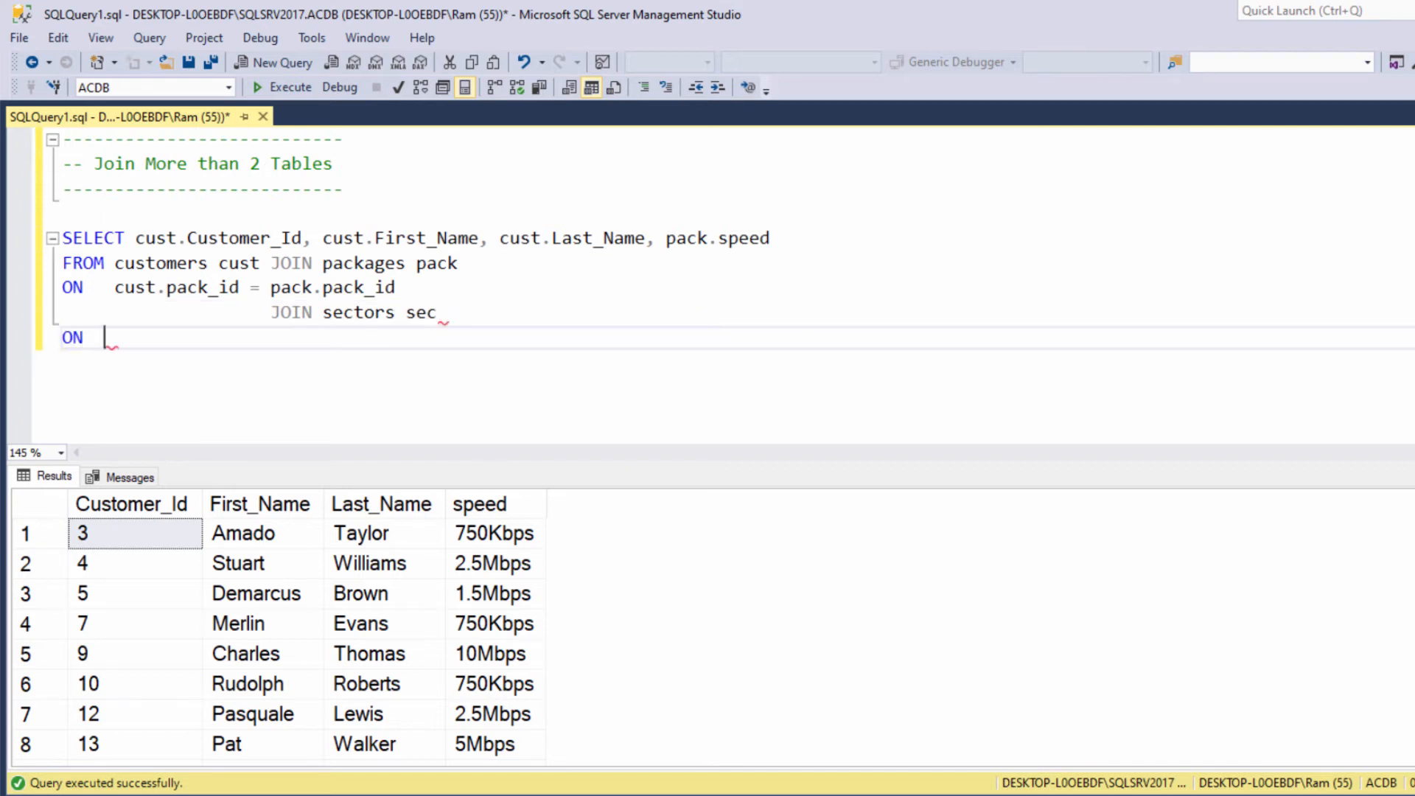
type("sec.")
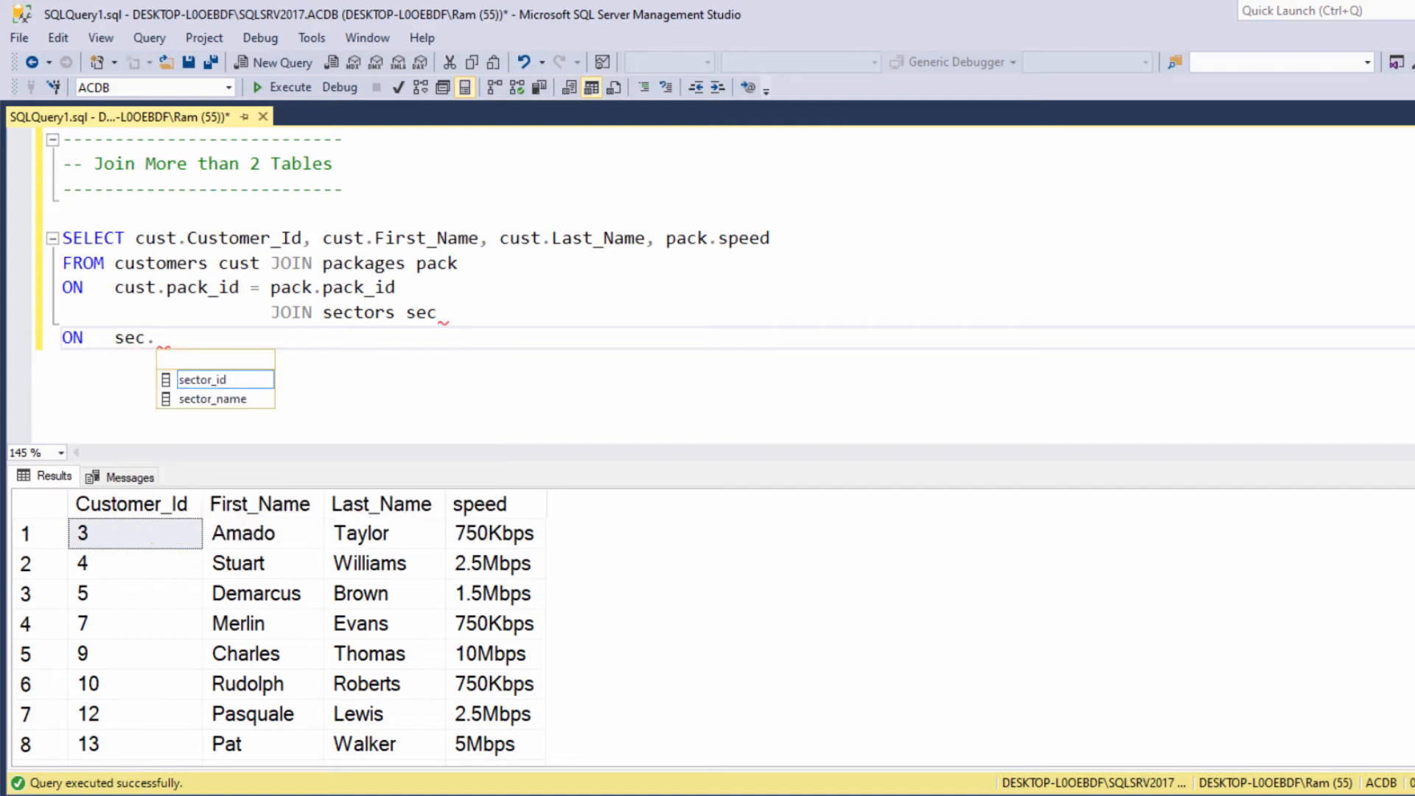
type("sector_id =")
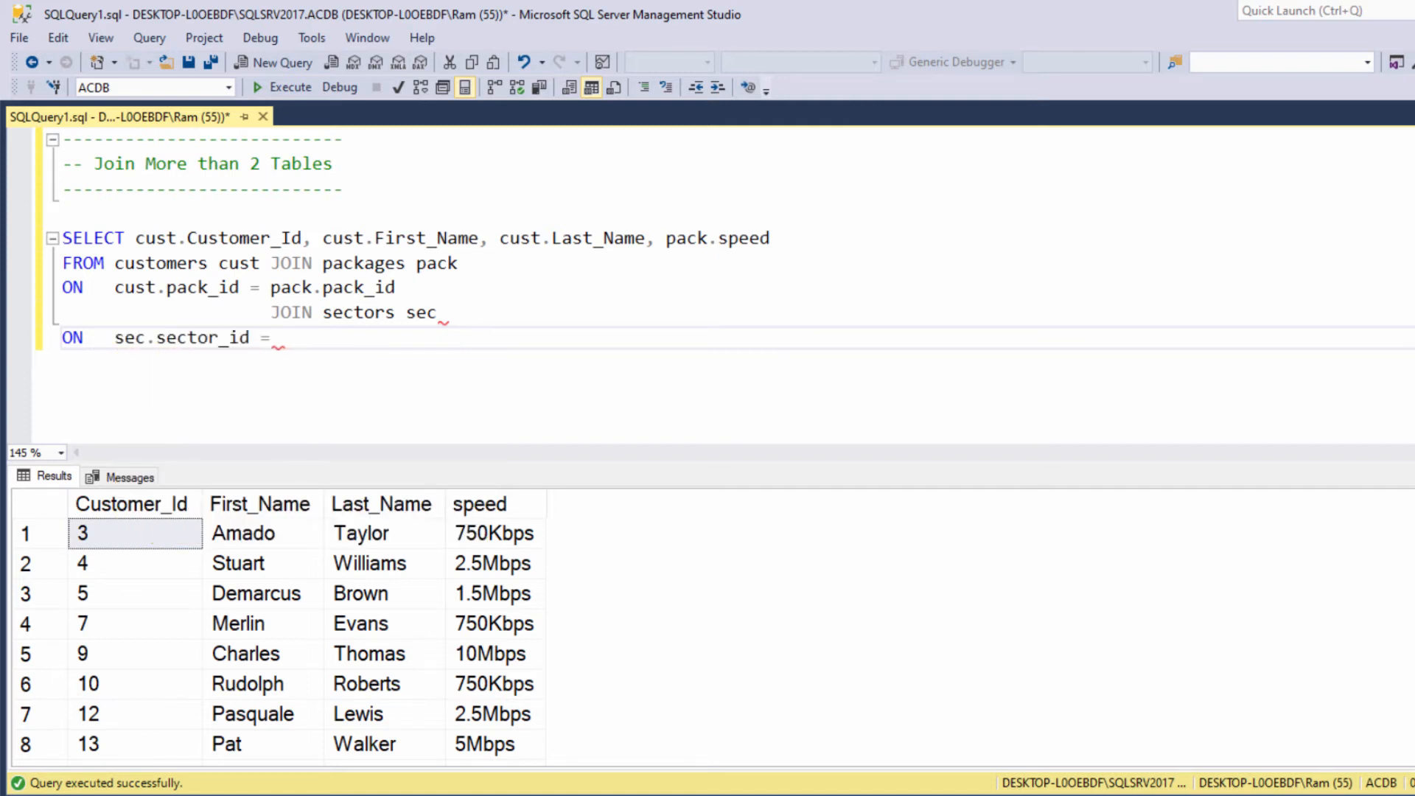
type("pack.")
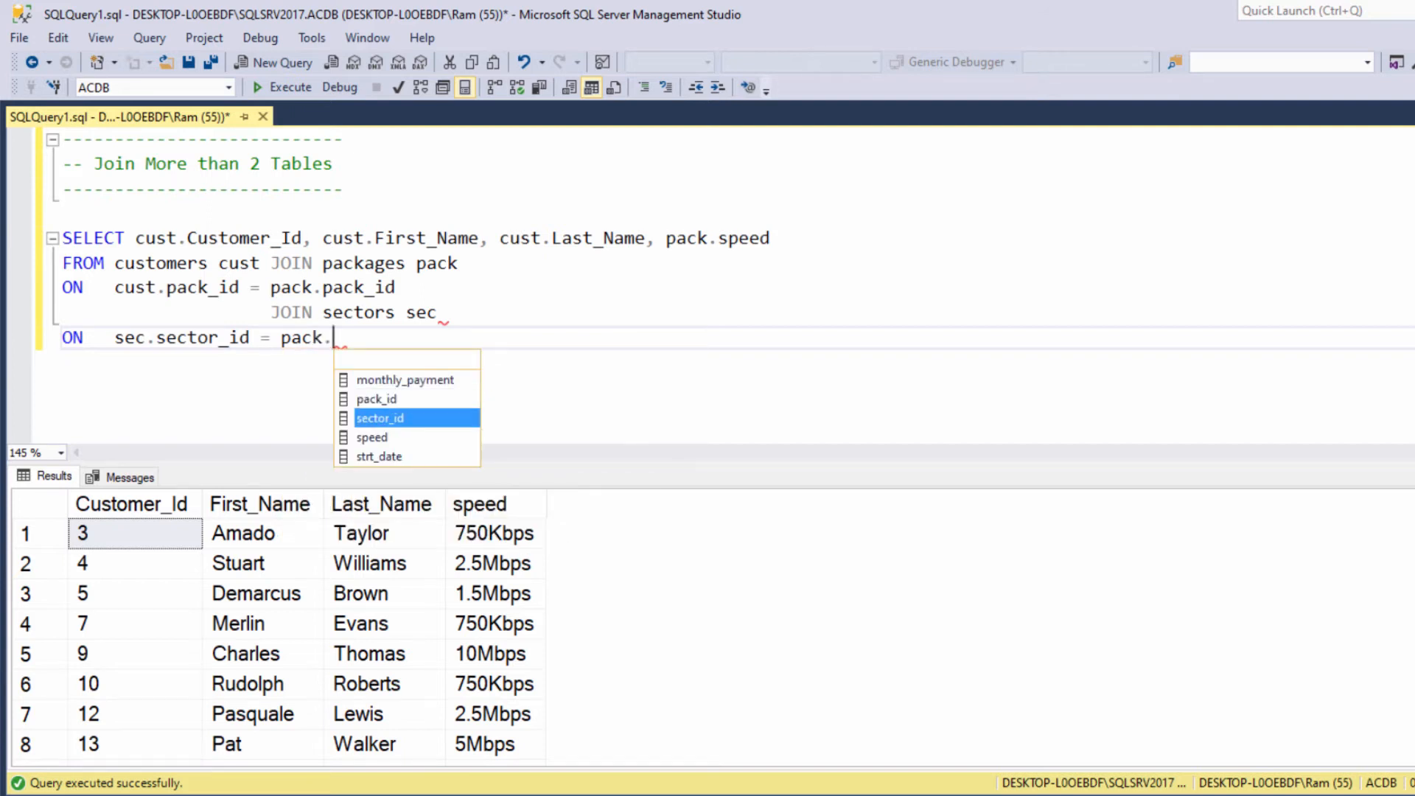
key("Tab")
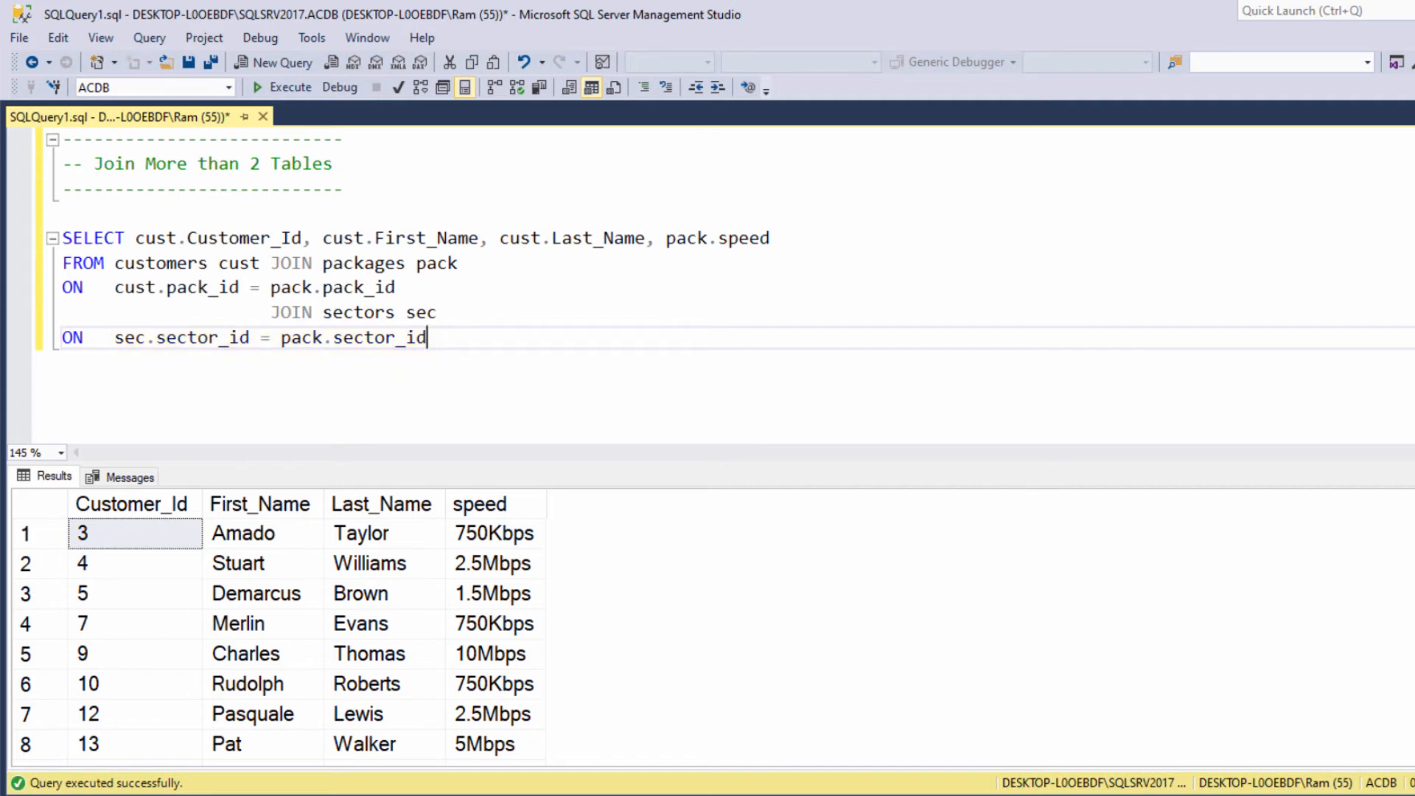
Append sec.sector_name to the SELECT list and review the rerun results.
type(",")
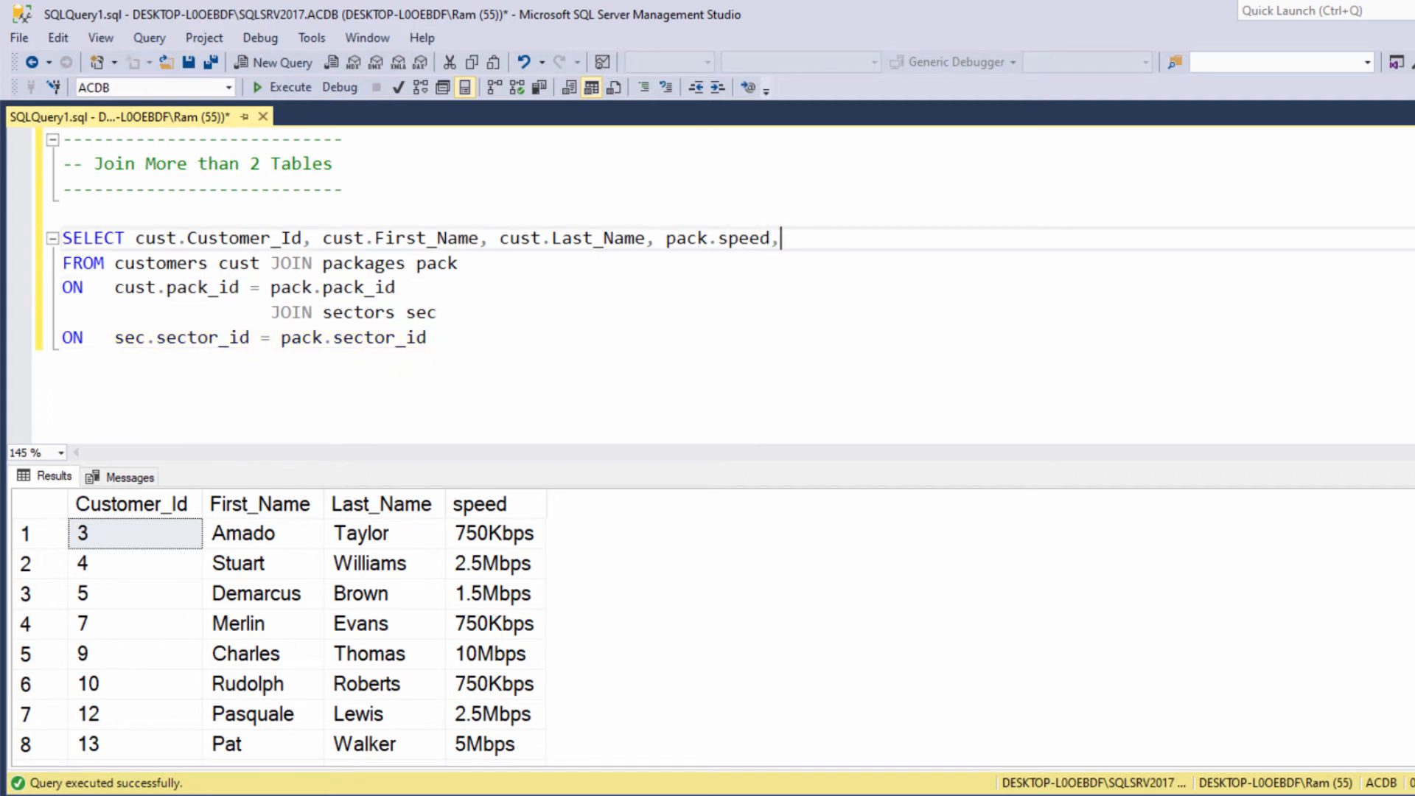
type("sec.sector_name")
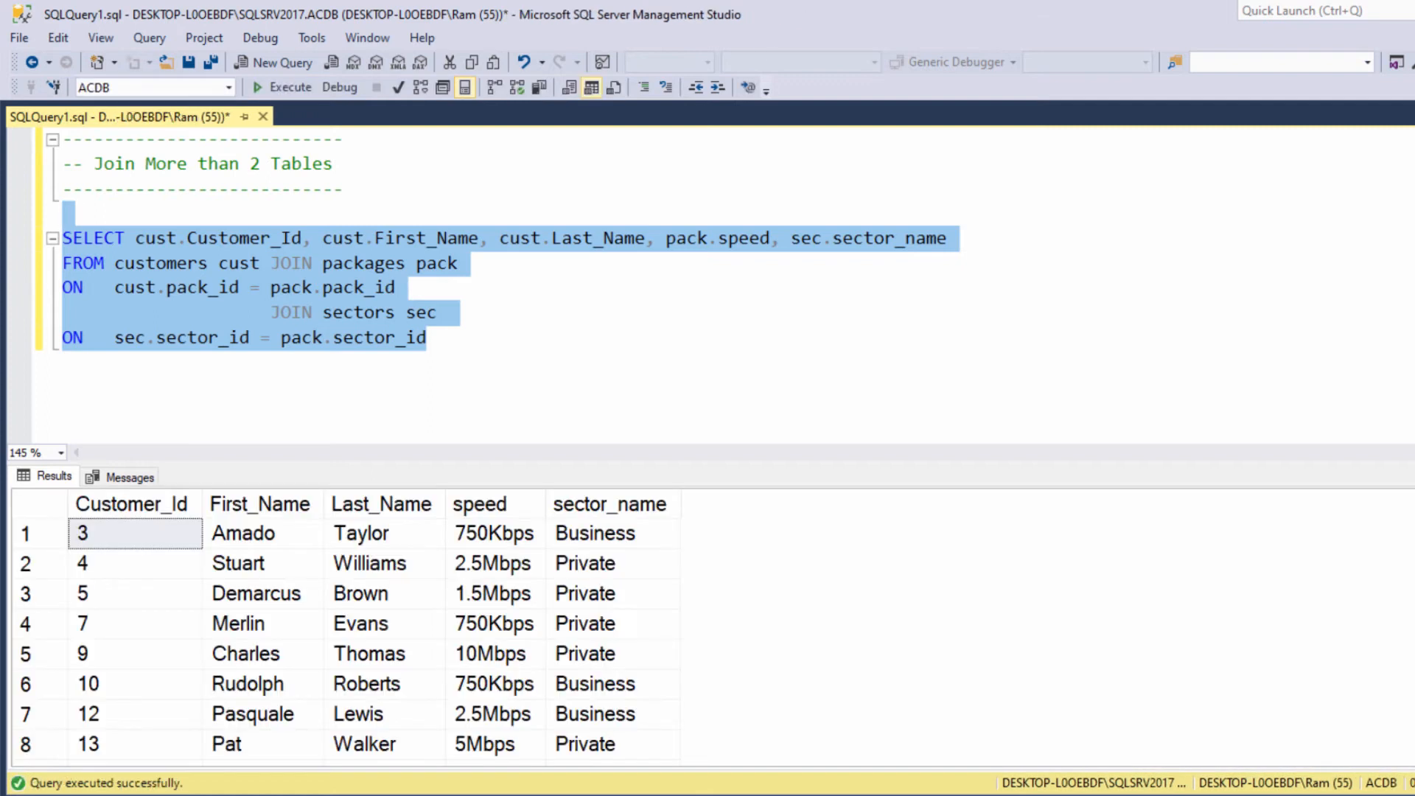
scroll("down", 3)
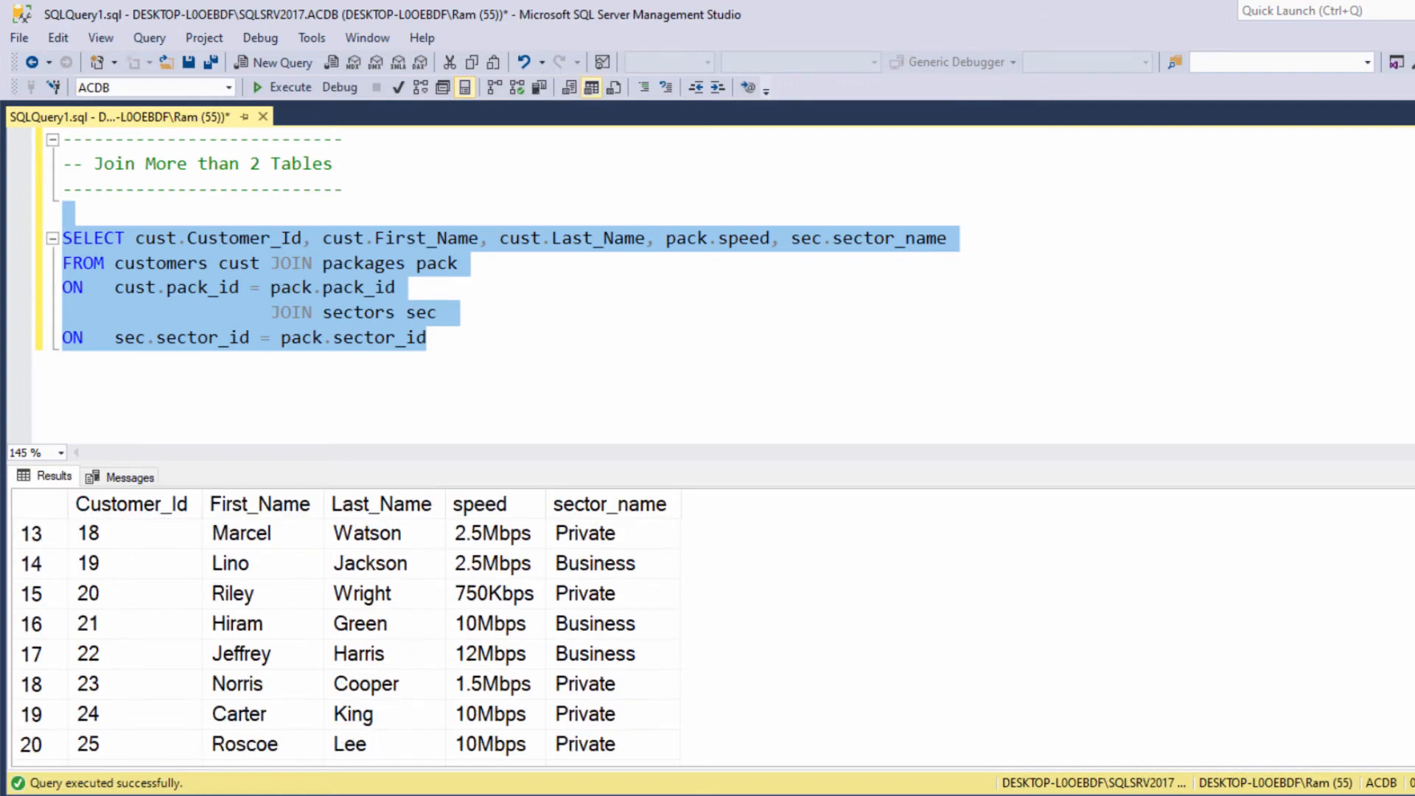
scroll("down", 3)
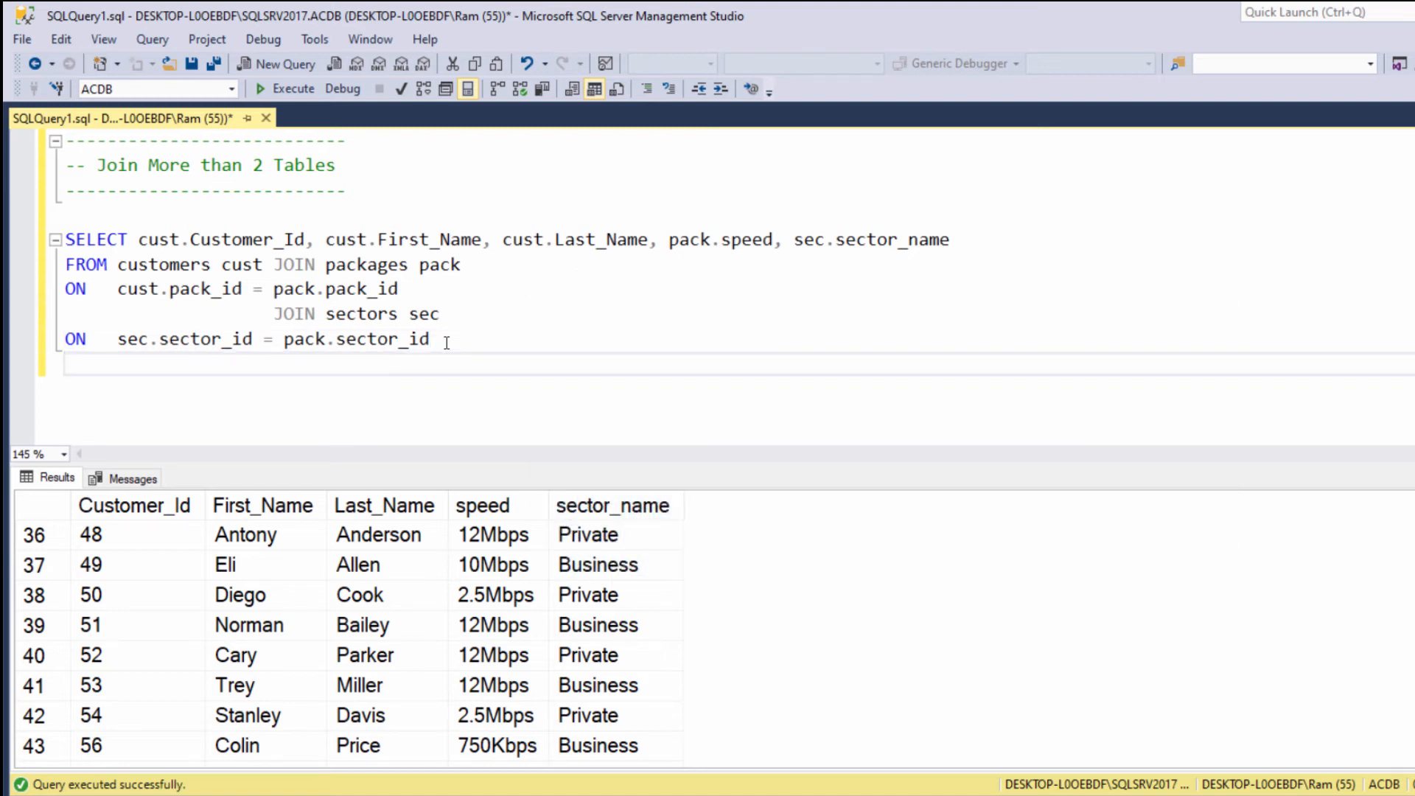
Add WHERE sec.sector_name = 'business' to filter the results.
type("WHERE sec")
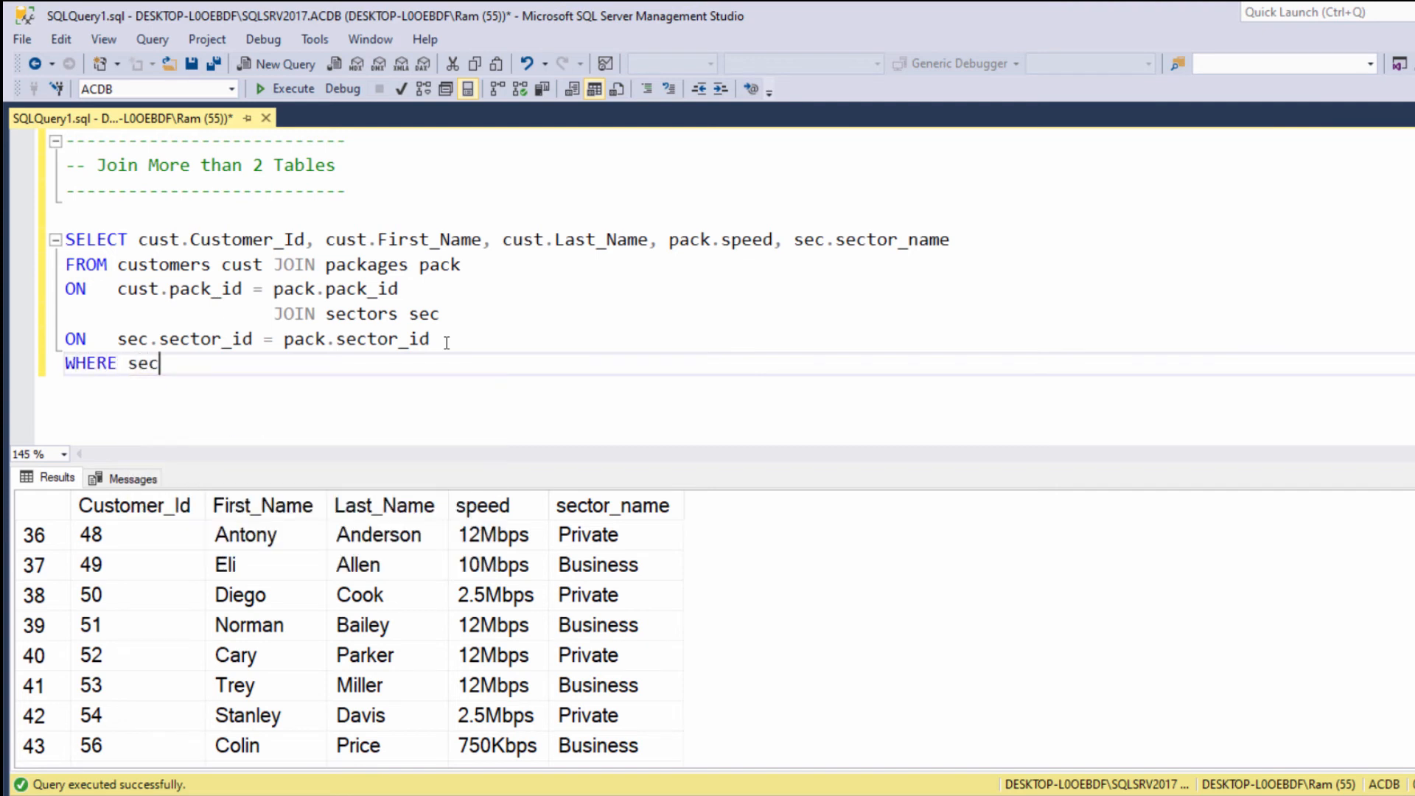
type(".")
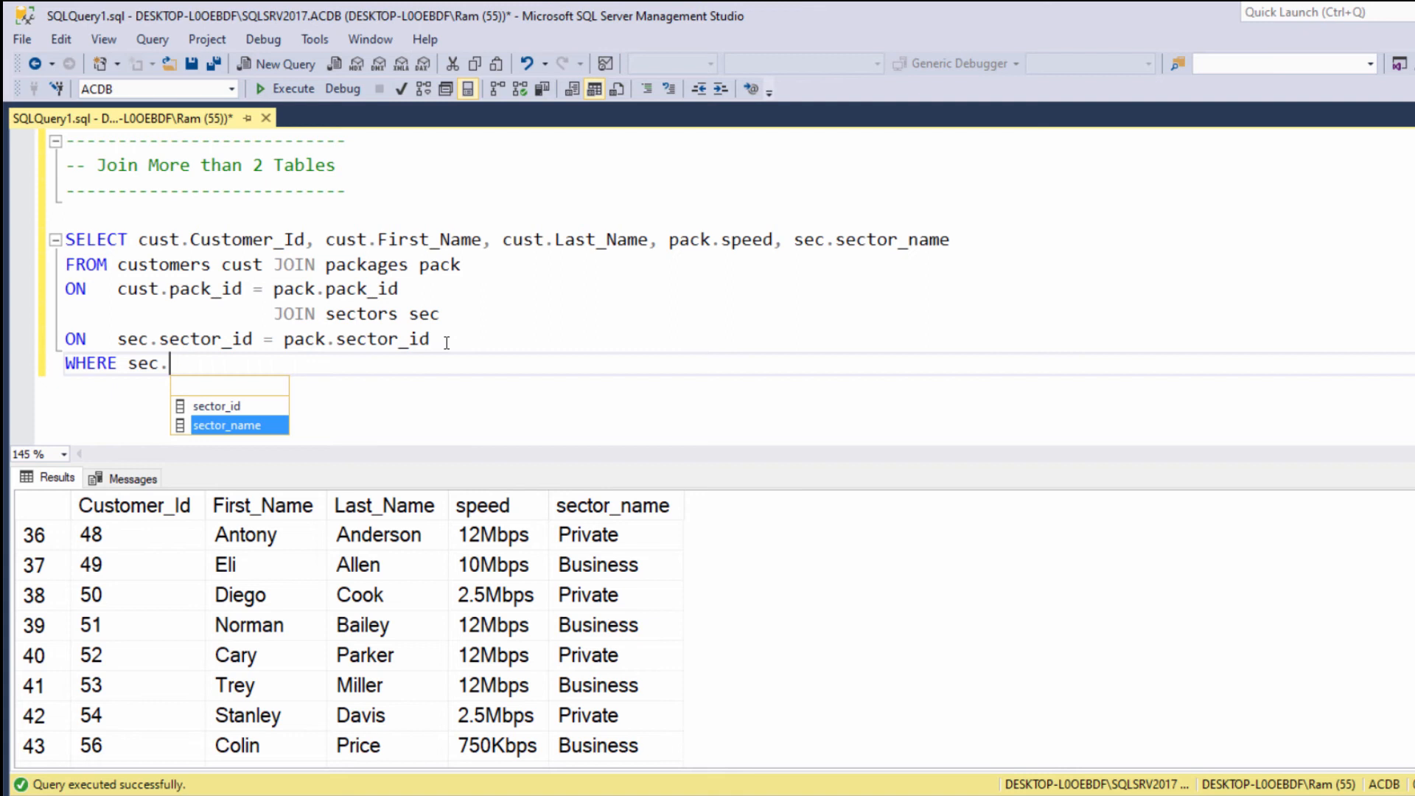
type("sector_name = '")
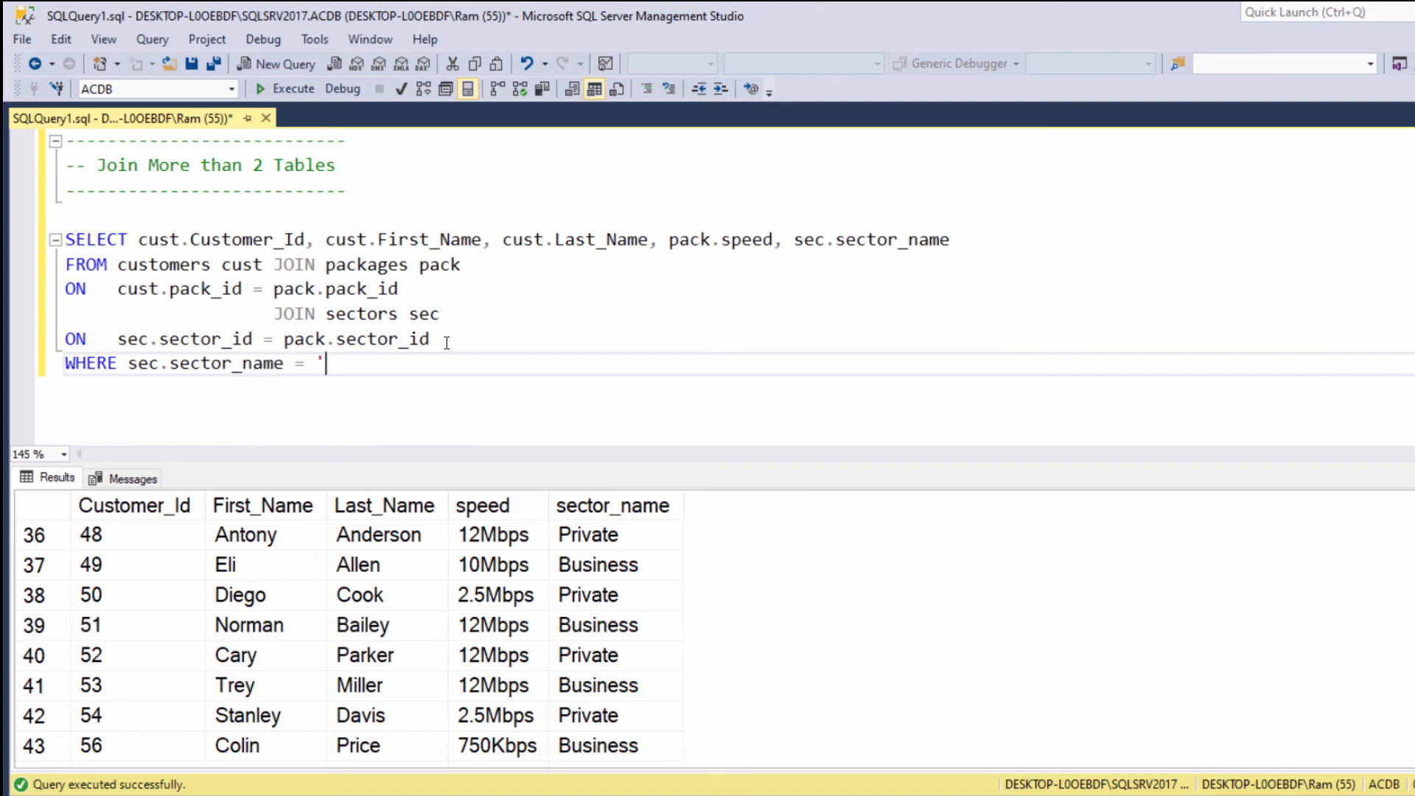
type("business'")
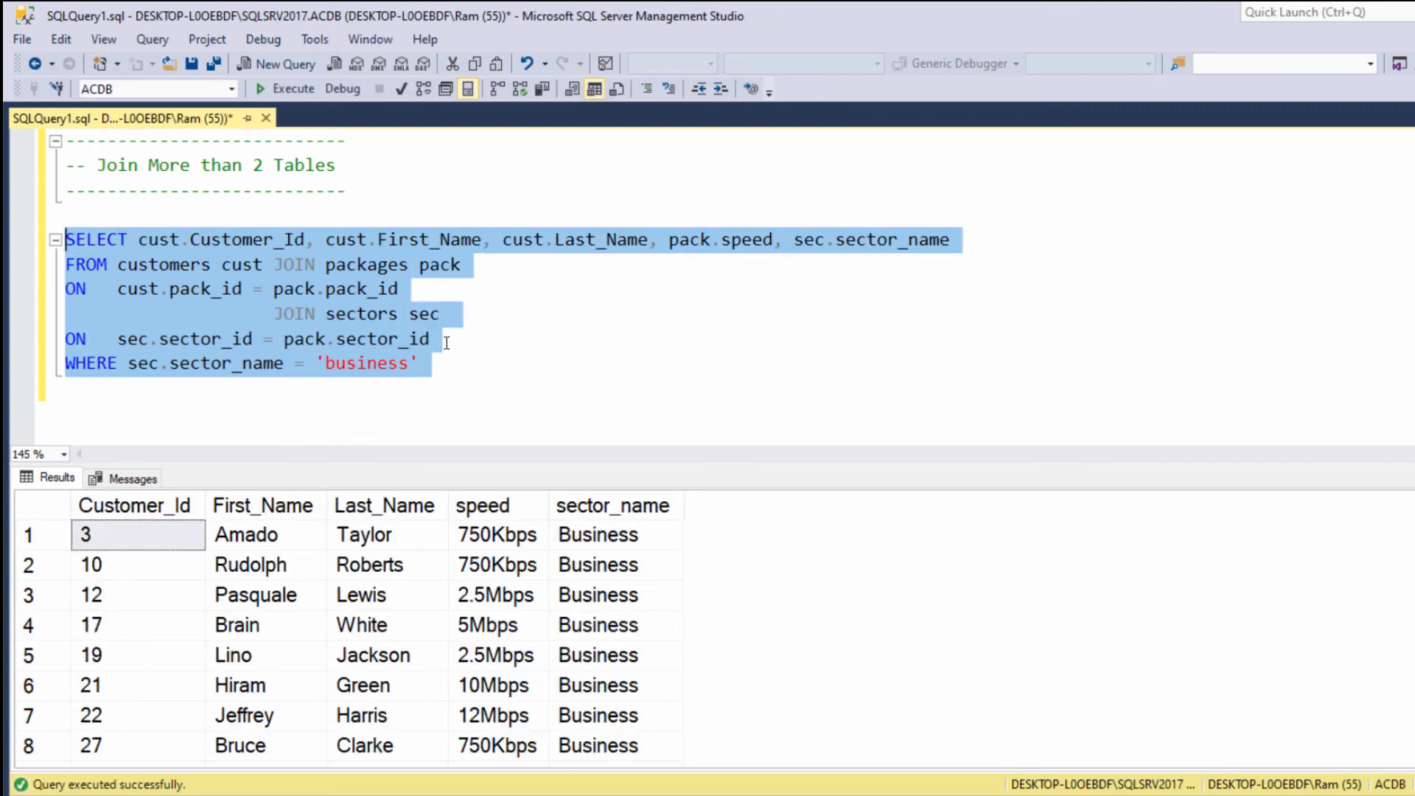
Add ORDER BY customer_id, rerun, and begin trimming the select list to sec.sector_name.
type("O")
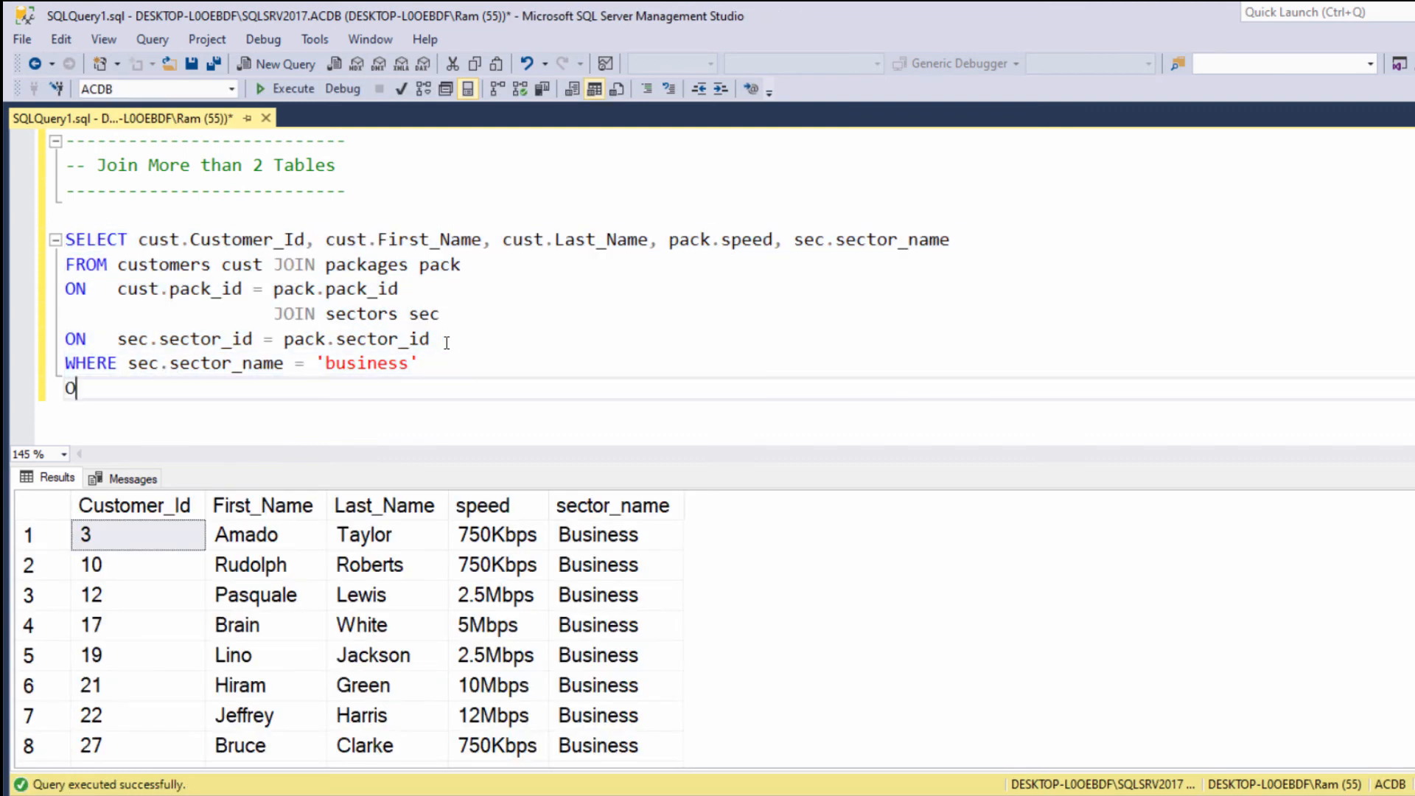
type("RDER BY")
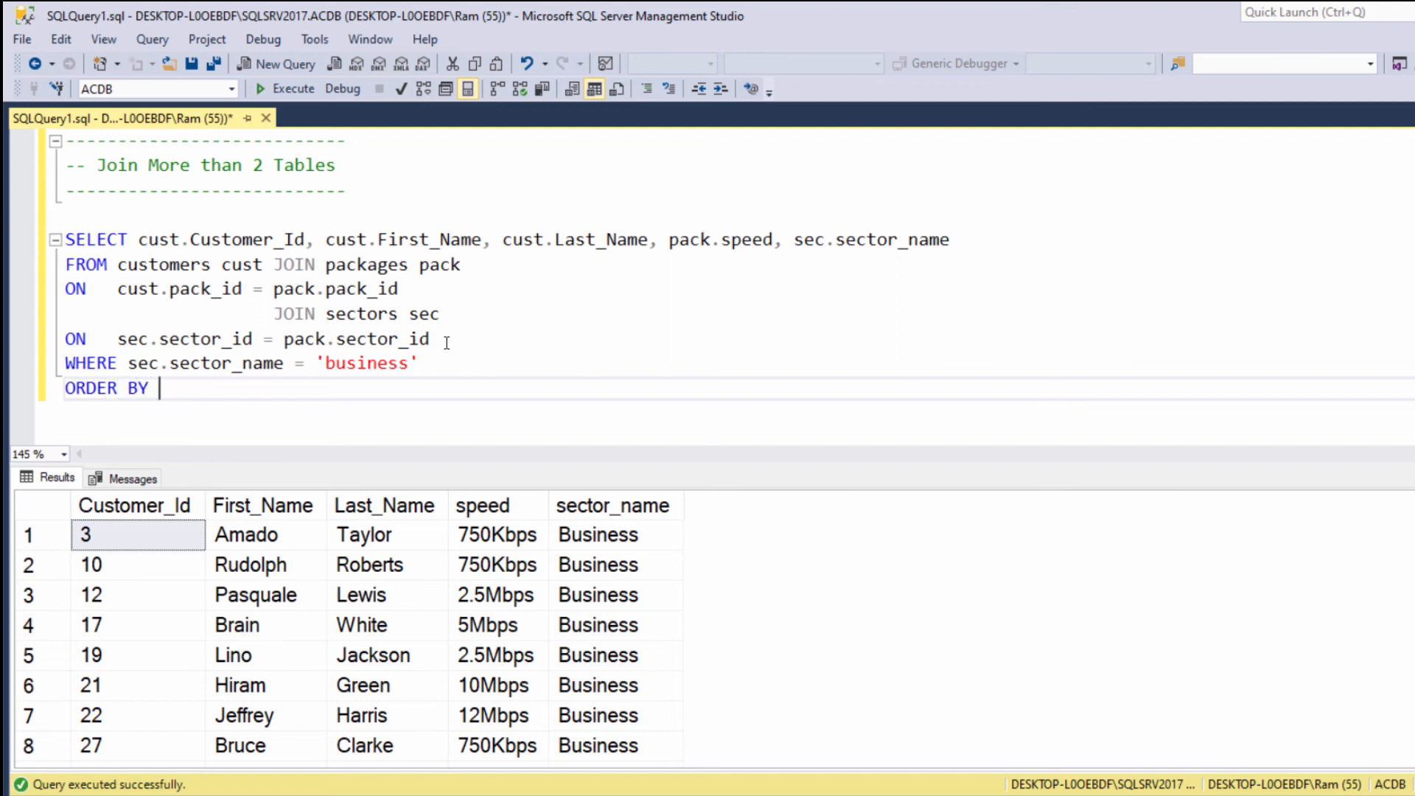
type("customer_id")
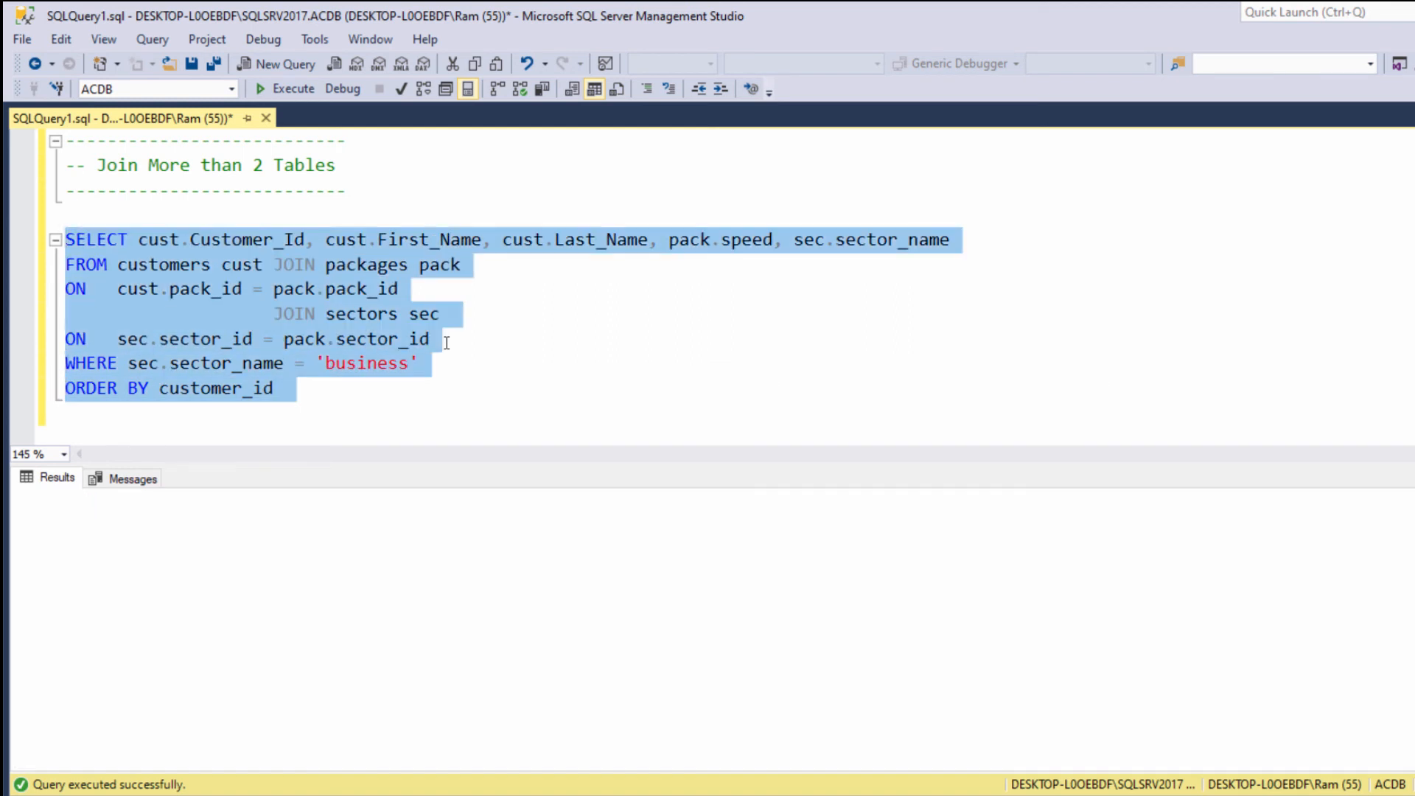
left_click(290, 89)
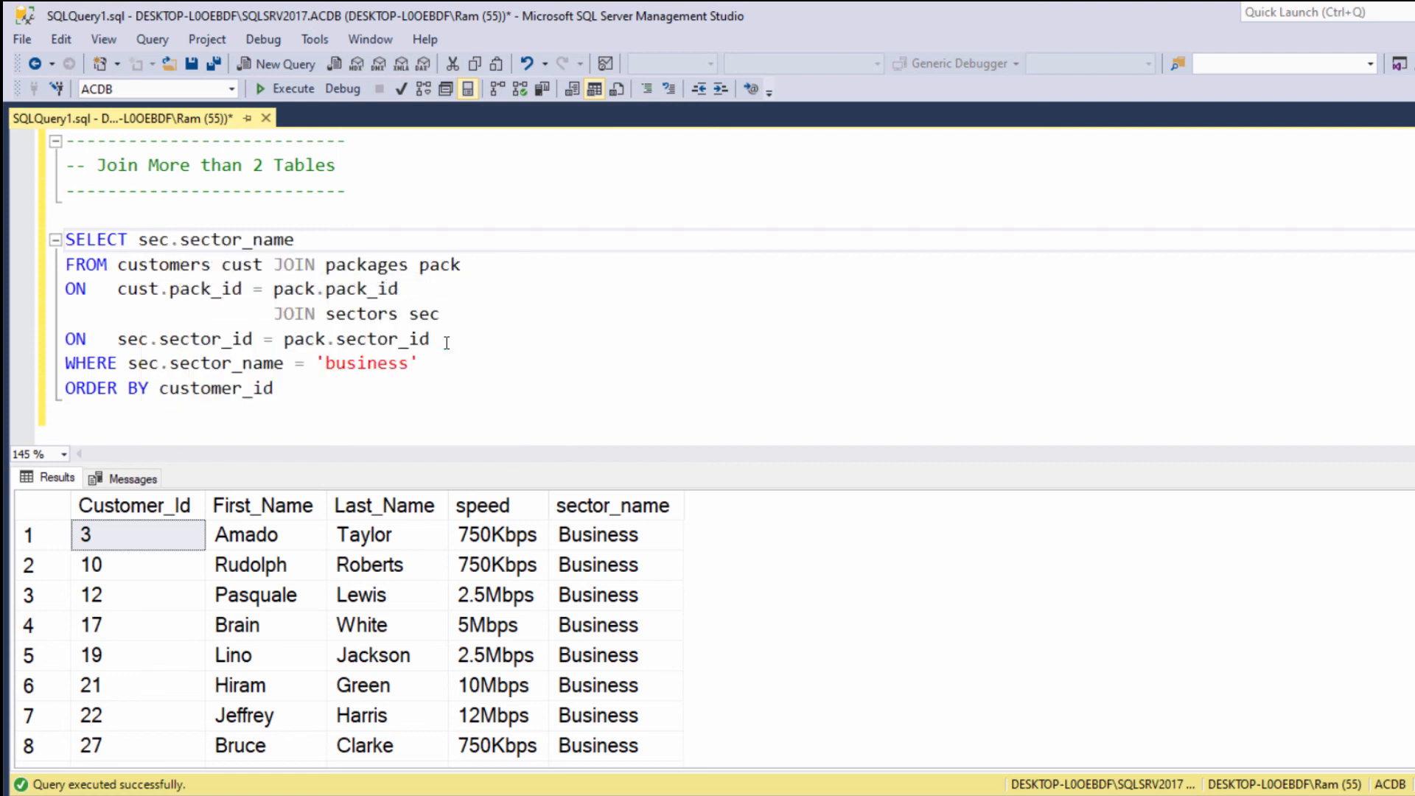
Add COUNT(*) to SELECT and replace WHERE/ORDER BY with GROUP BY sec.sector_name.
type(", COUNT")
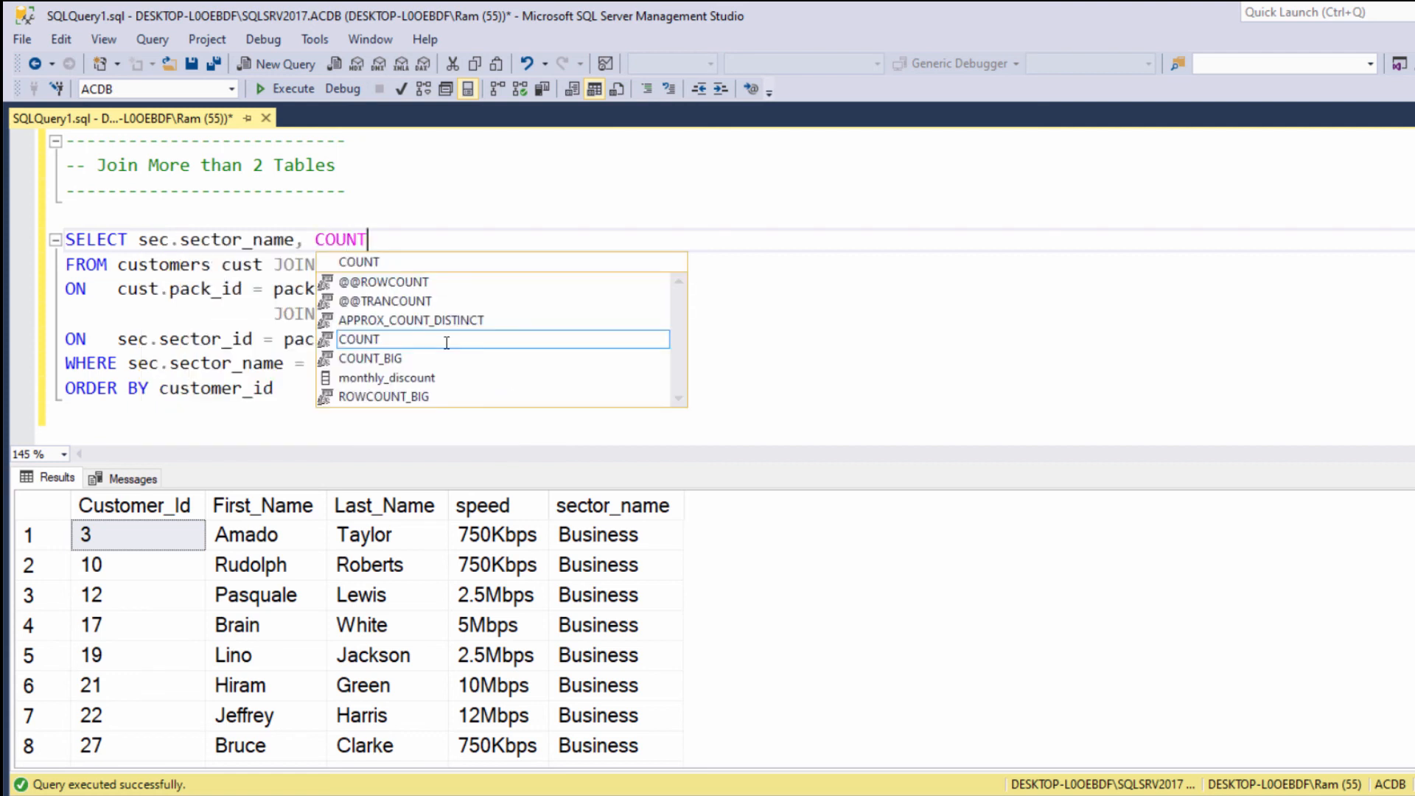
type("(*)")
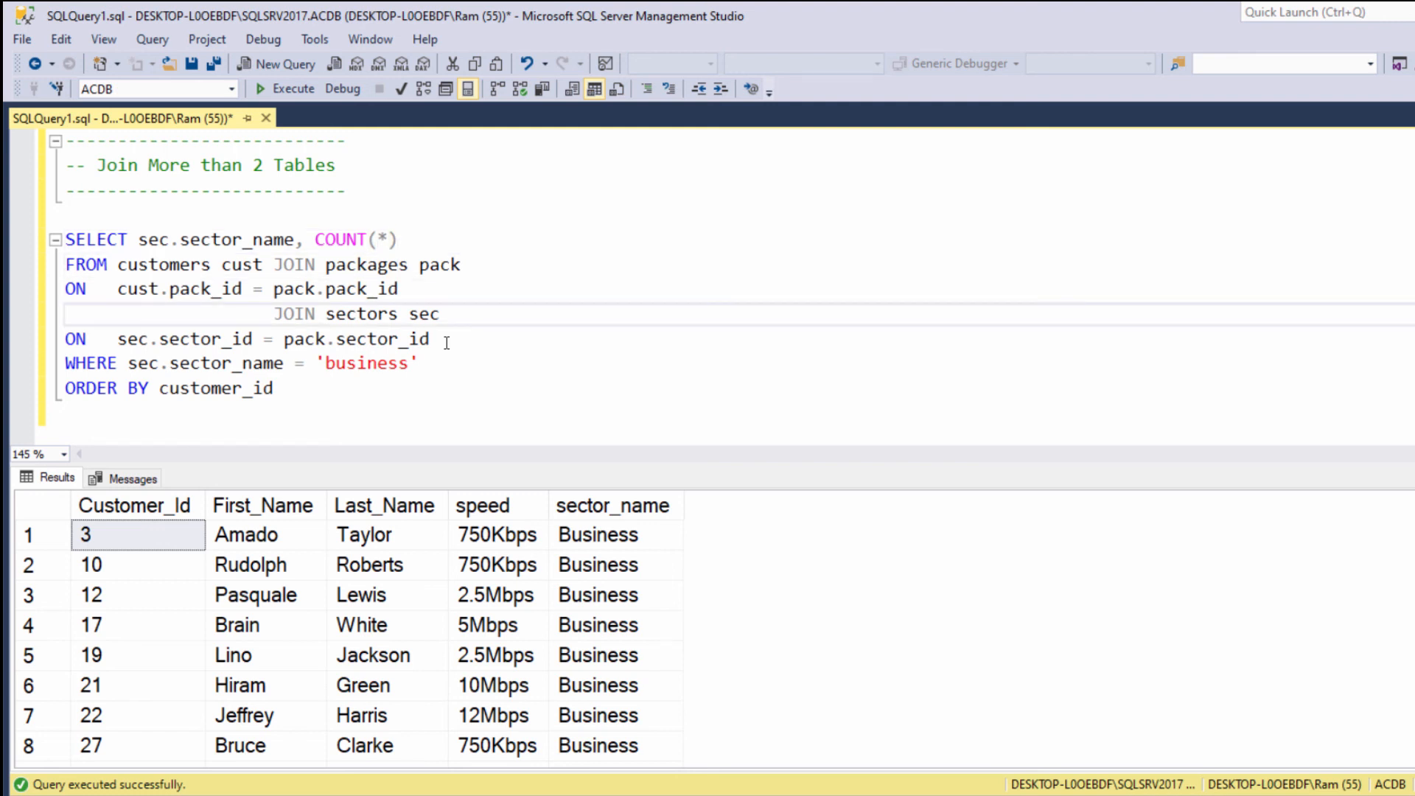
left_click_drag(65, 363, 276, 387)
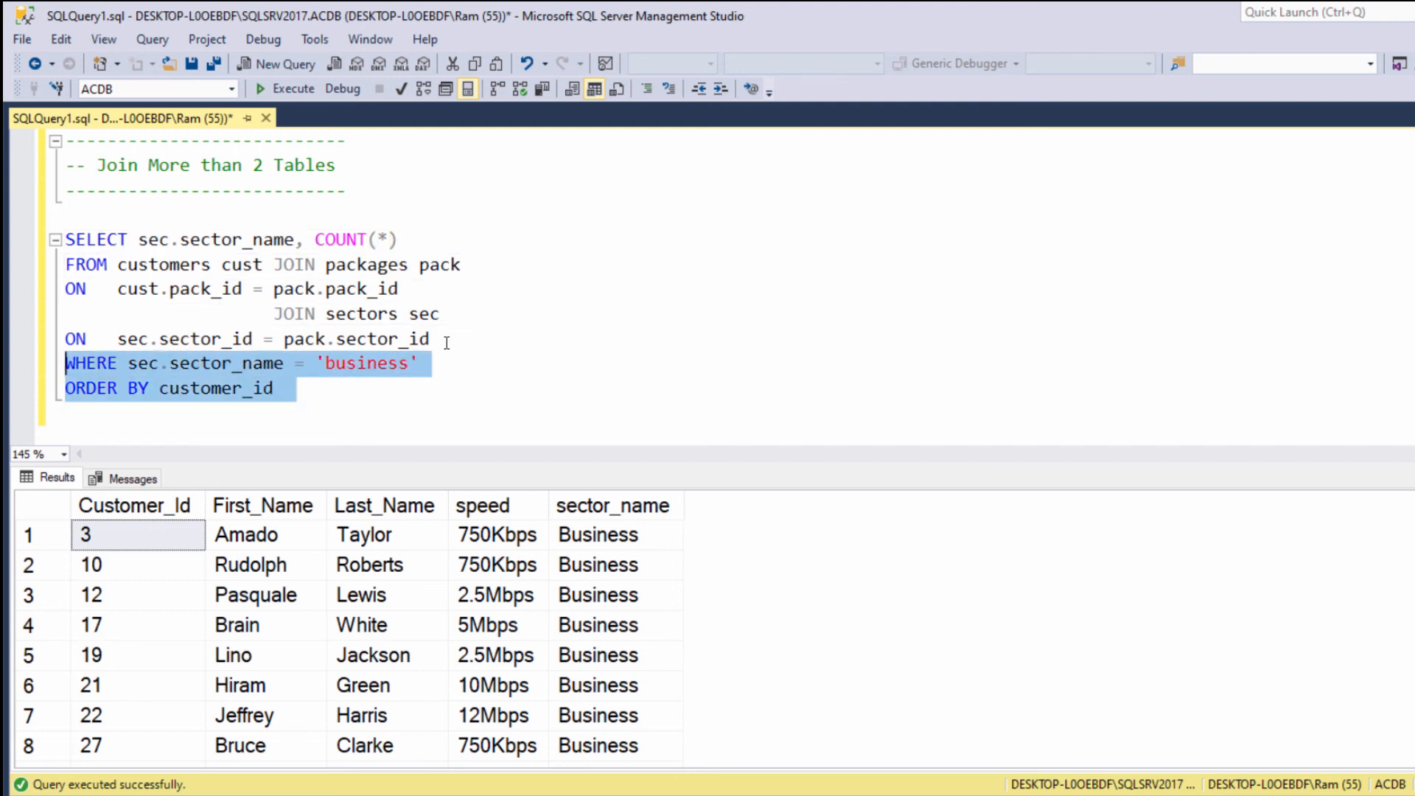
type("GROUP BY")
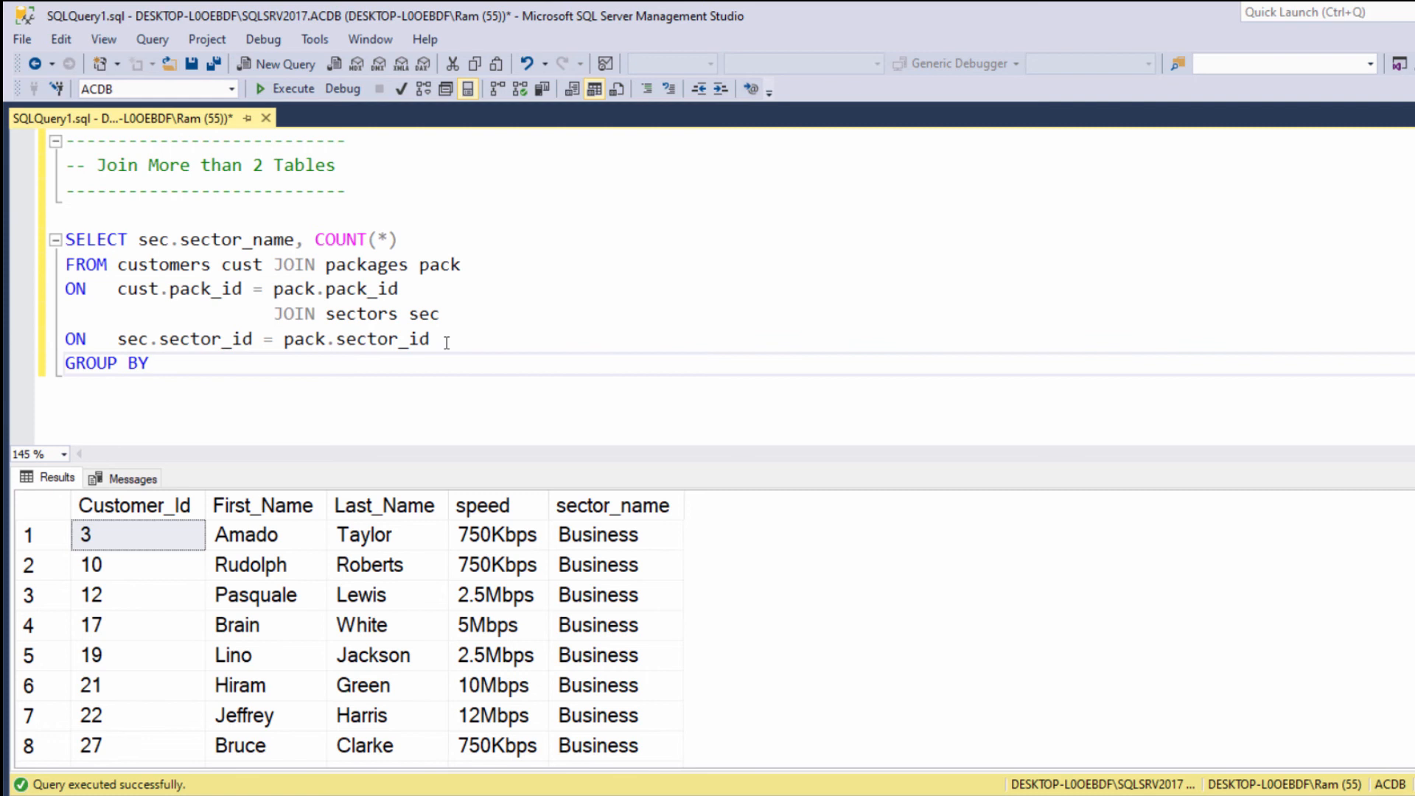
type("sec.sector_name")
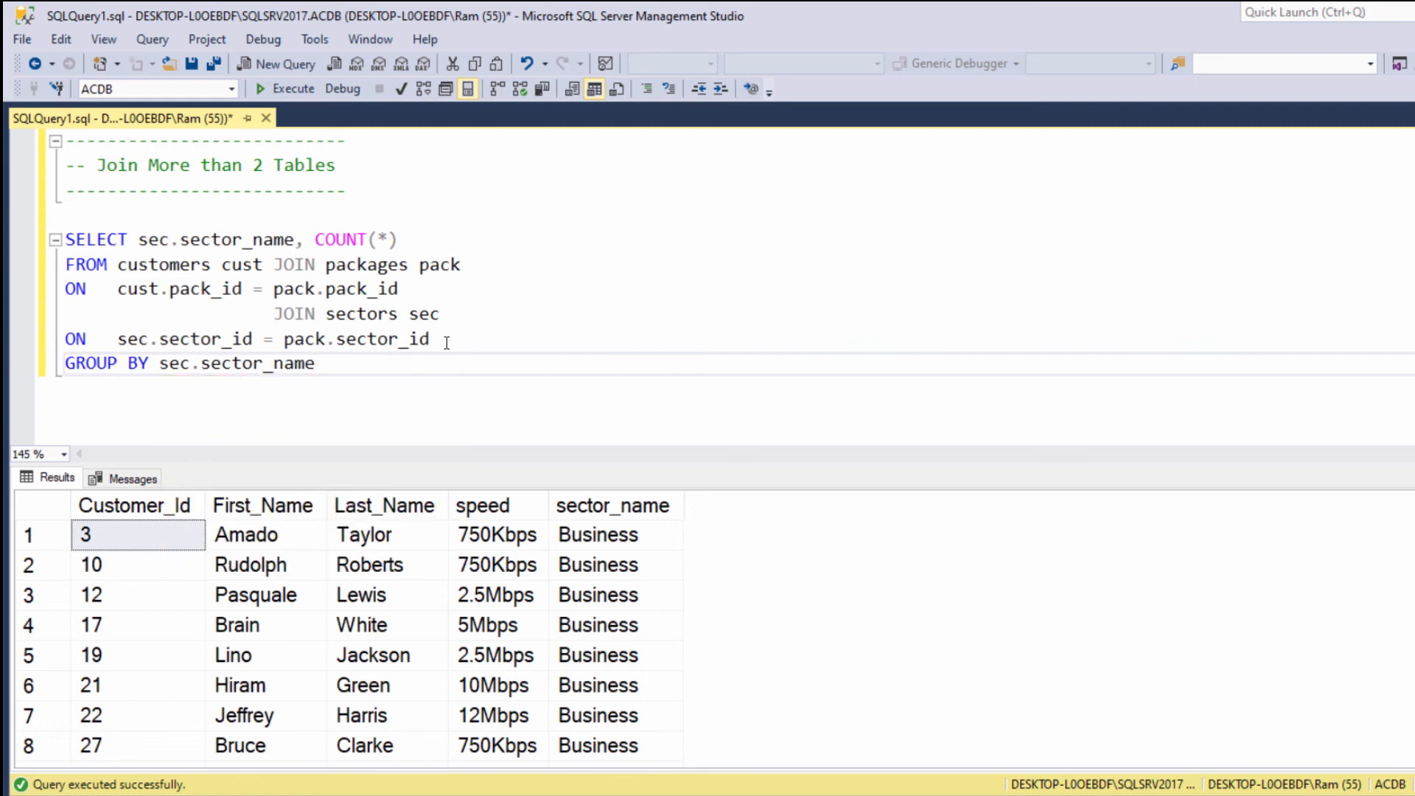
Execute the grouped query, returning Private 530 and Business 515.
left_click_drag(65, 239, 327, 363)
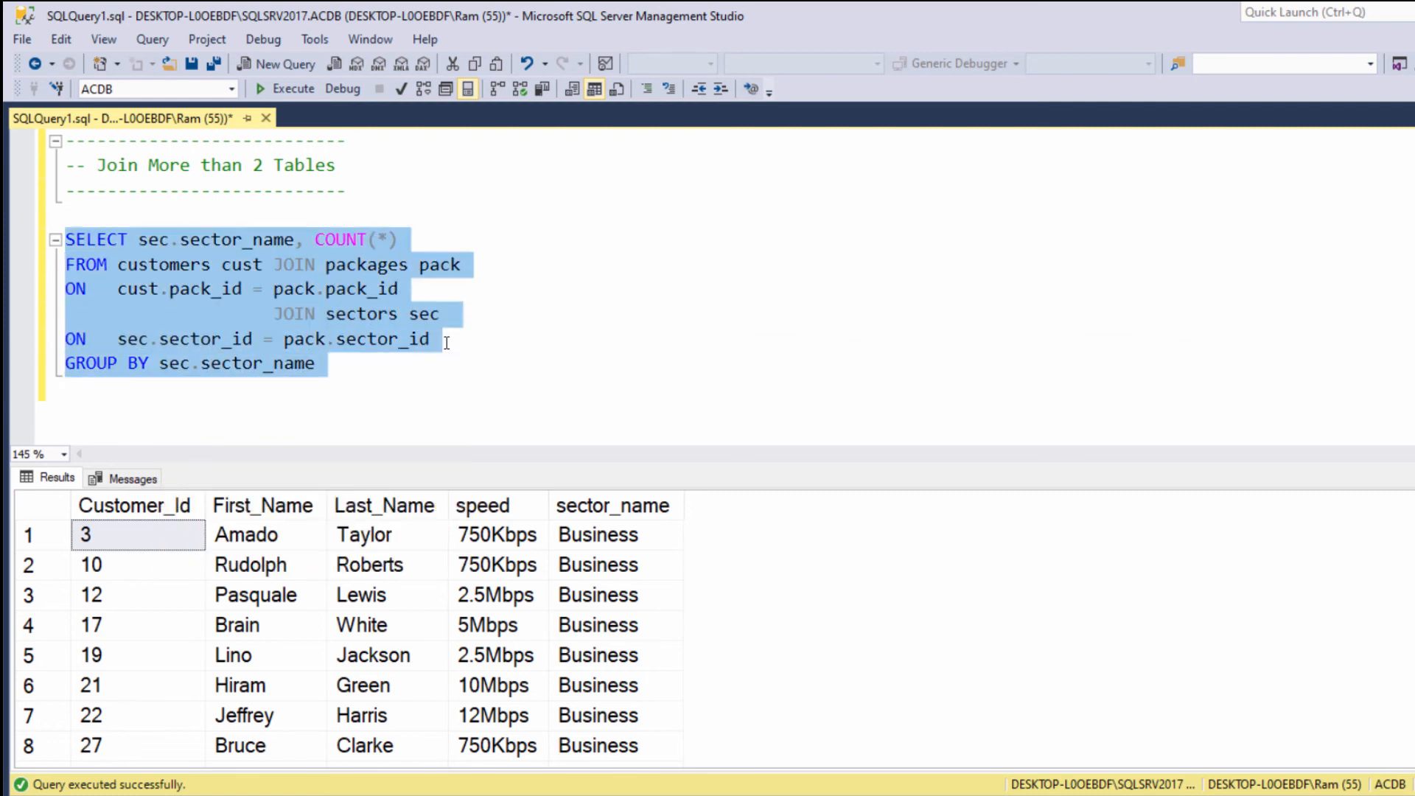
left_click(292, 87)
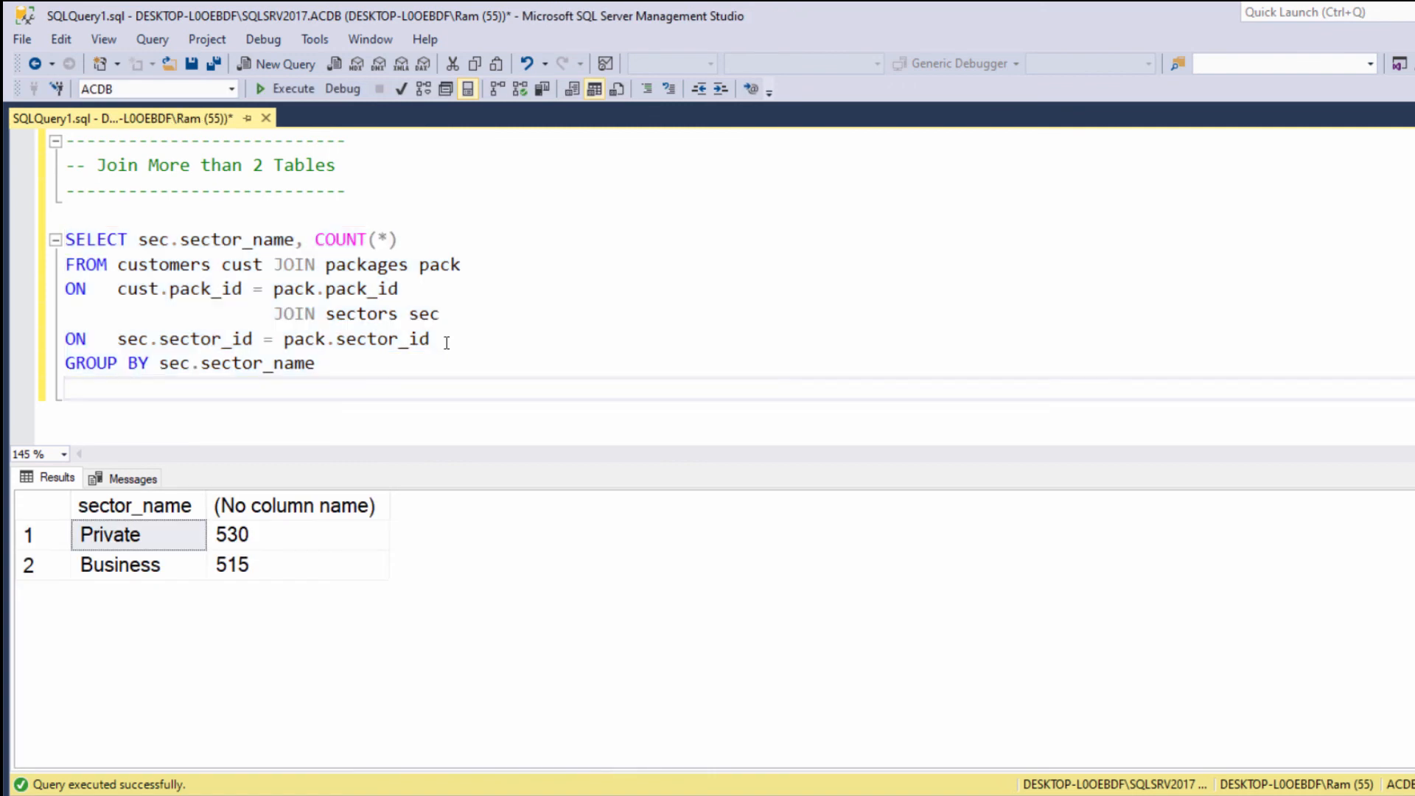
Add ORDER BY COUNT(*) after the GROUP BY and select the query to run.
type("ORDER")
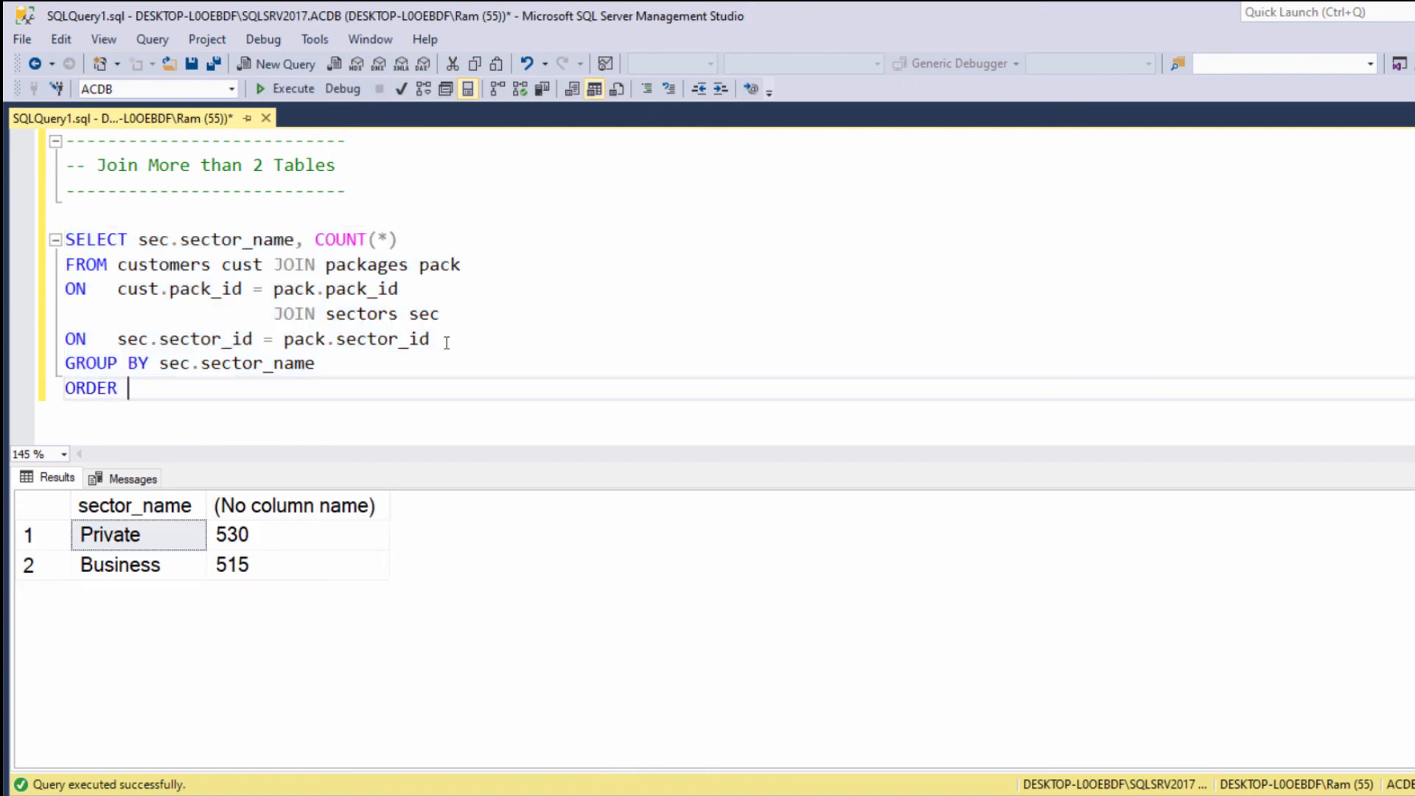
type("BY")
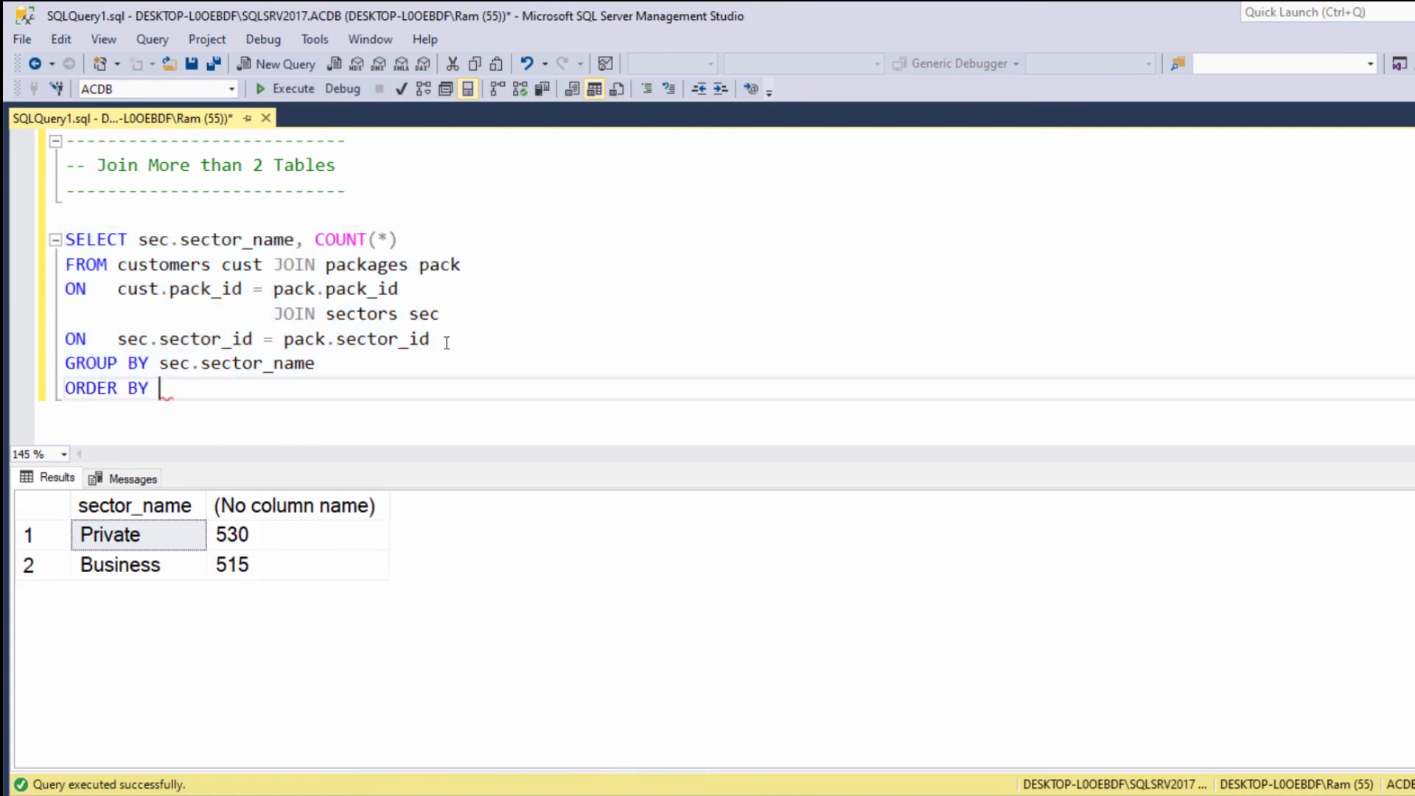
type("COUNT(*)")
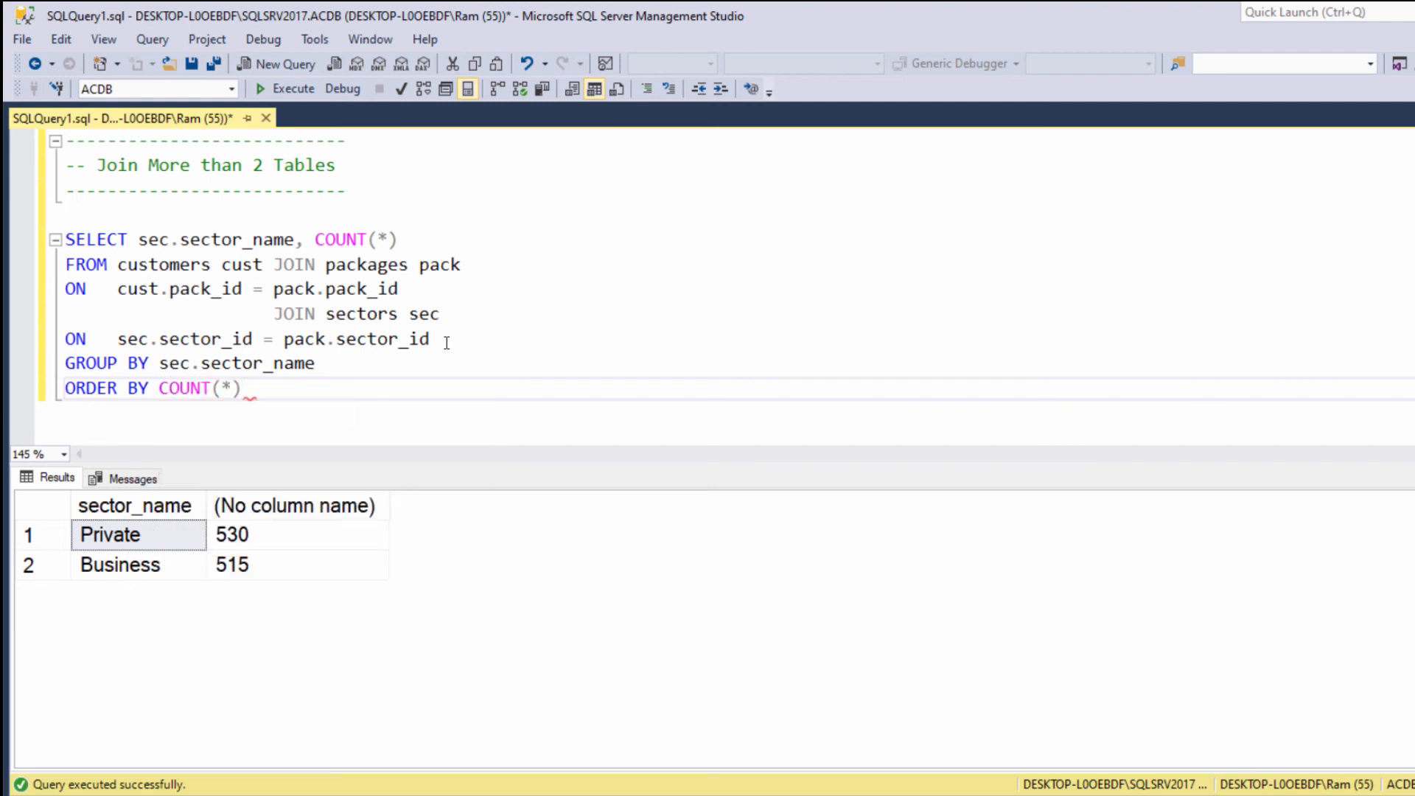
left_click_drag(64, 339, 255, 388)
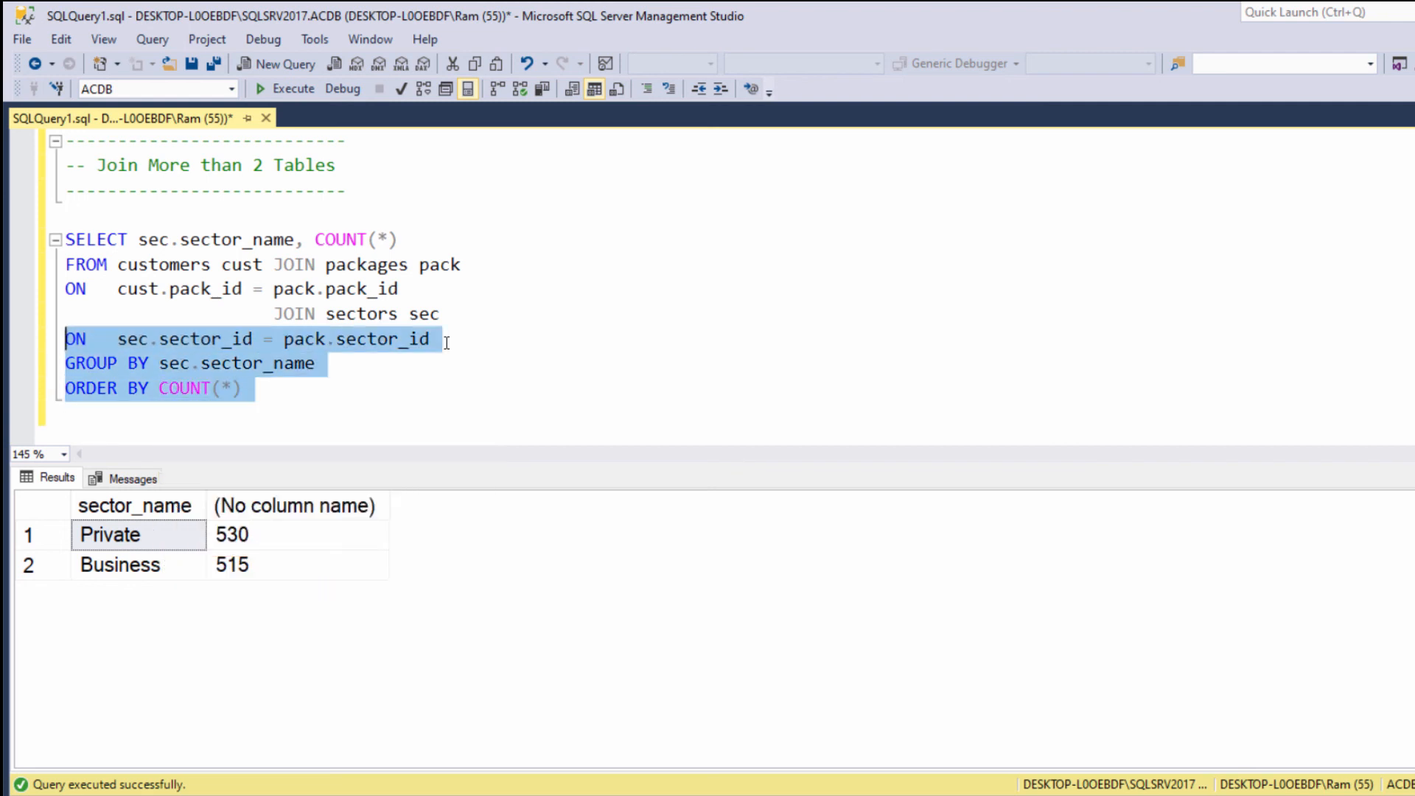